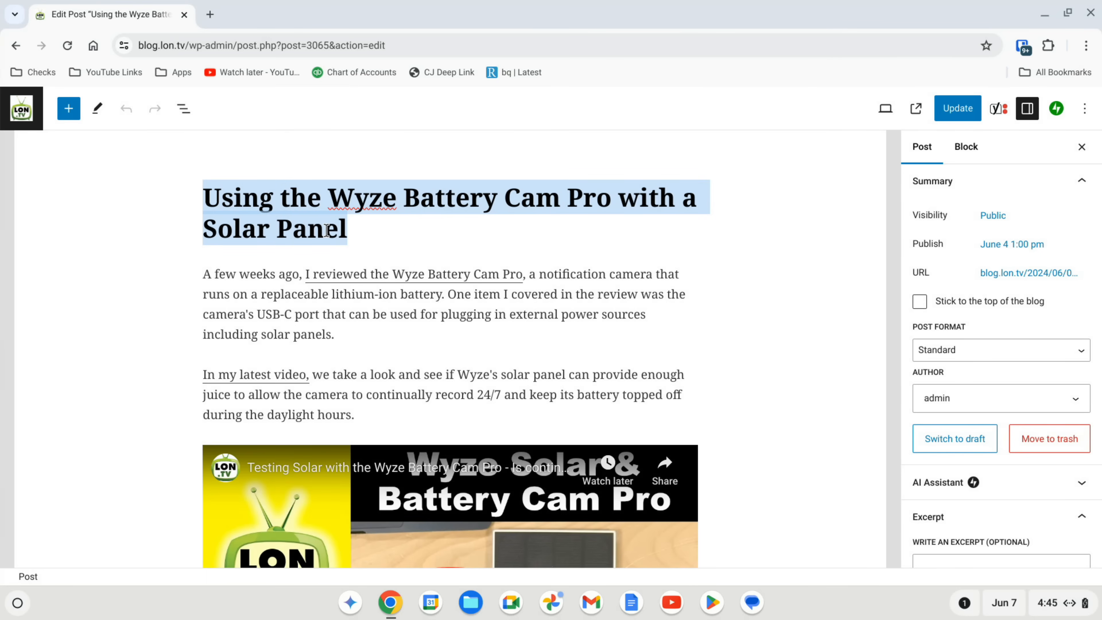
- Replace the post title with the AI-suggested SEO title 'Extend Your Wyze Cam Pro Battery Life With a Solar Panel'
scroll("down", 3)
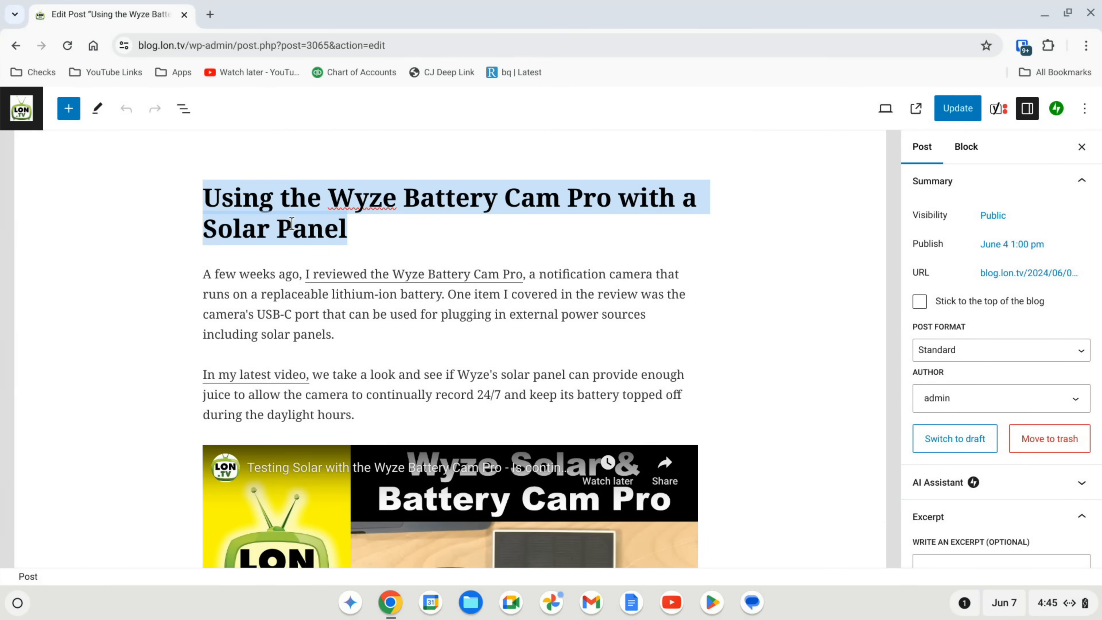
right_click(292, 225)
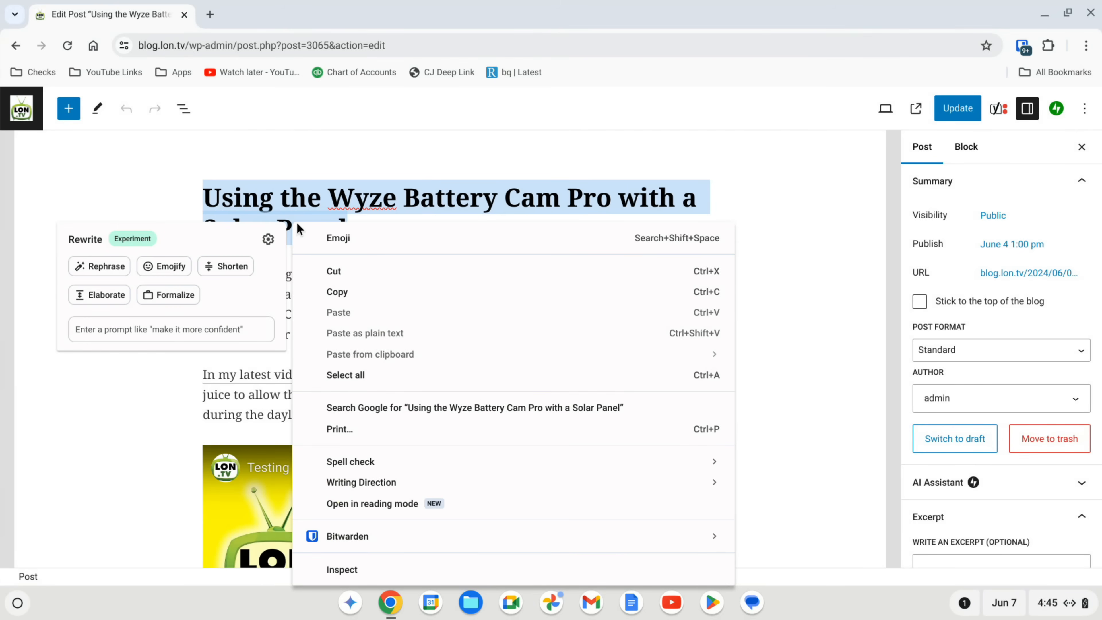
mouse_move(53, 247)
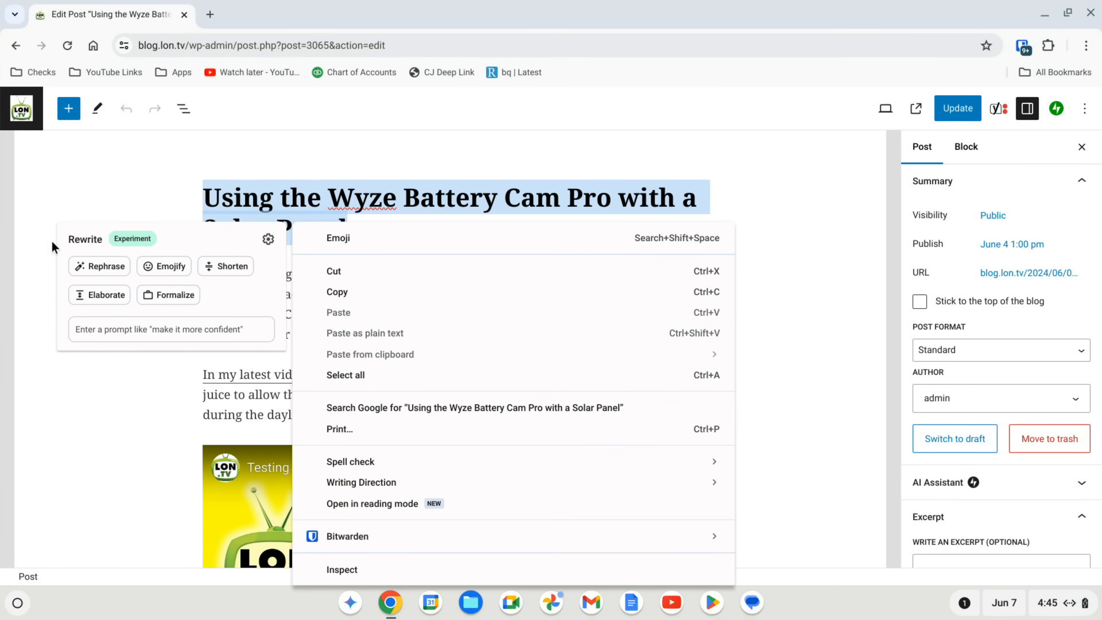
mouse_move(159, 286)
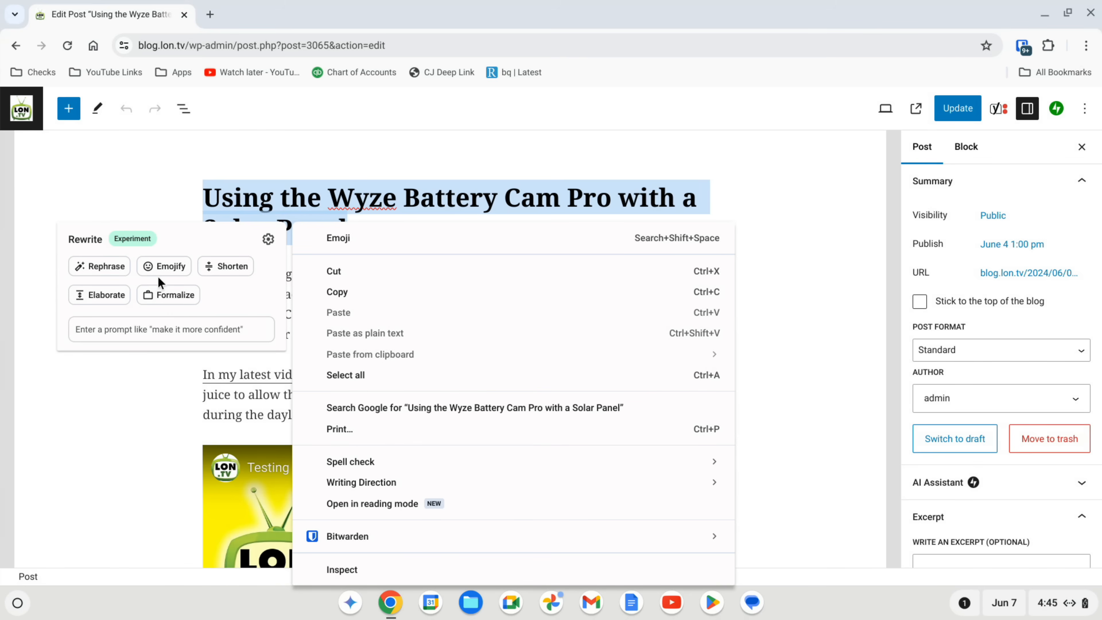
mouse_move(153, 305)
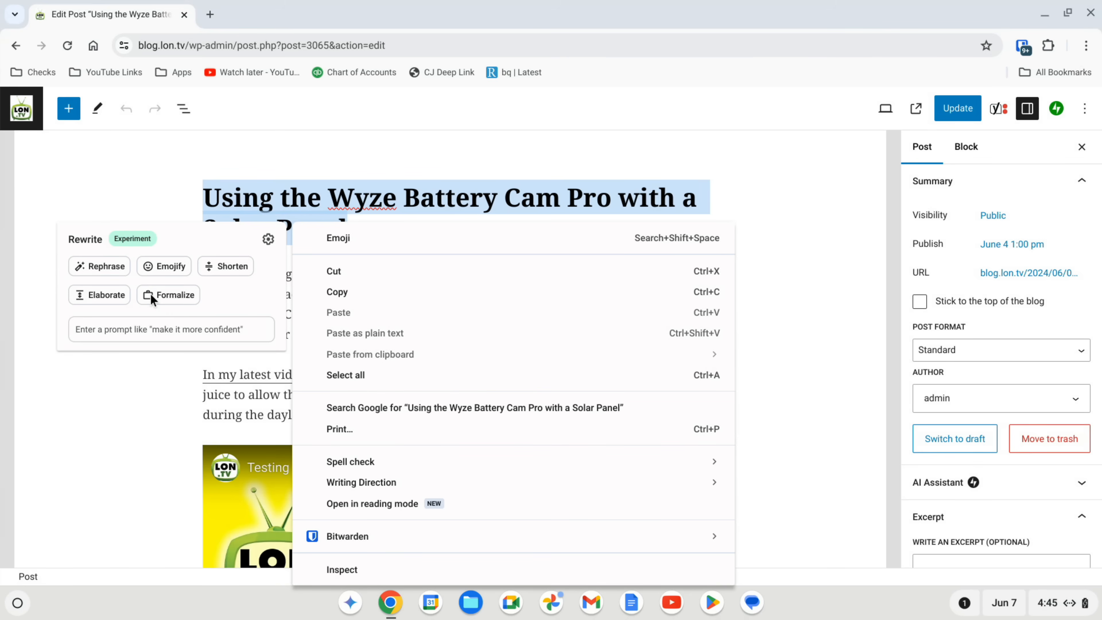
mouse_move(114, 331)
type("Give me a better title for SEO purposes")
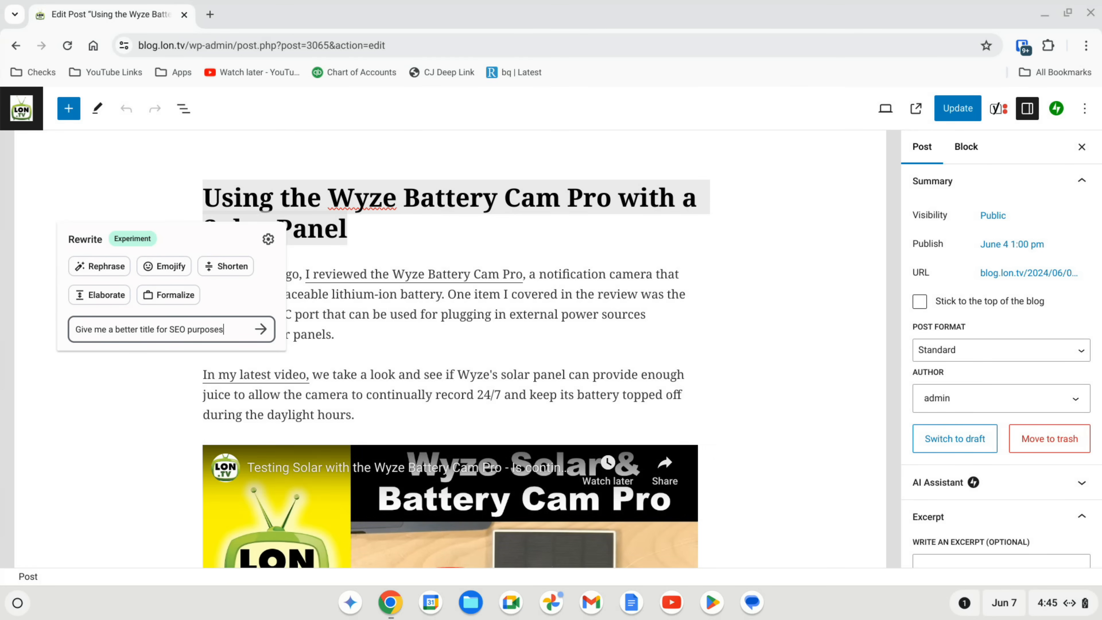
left_click(261, 329)
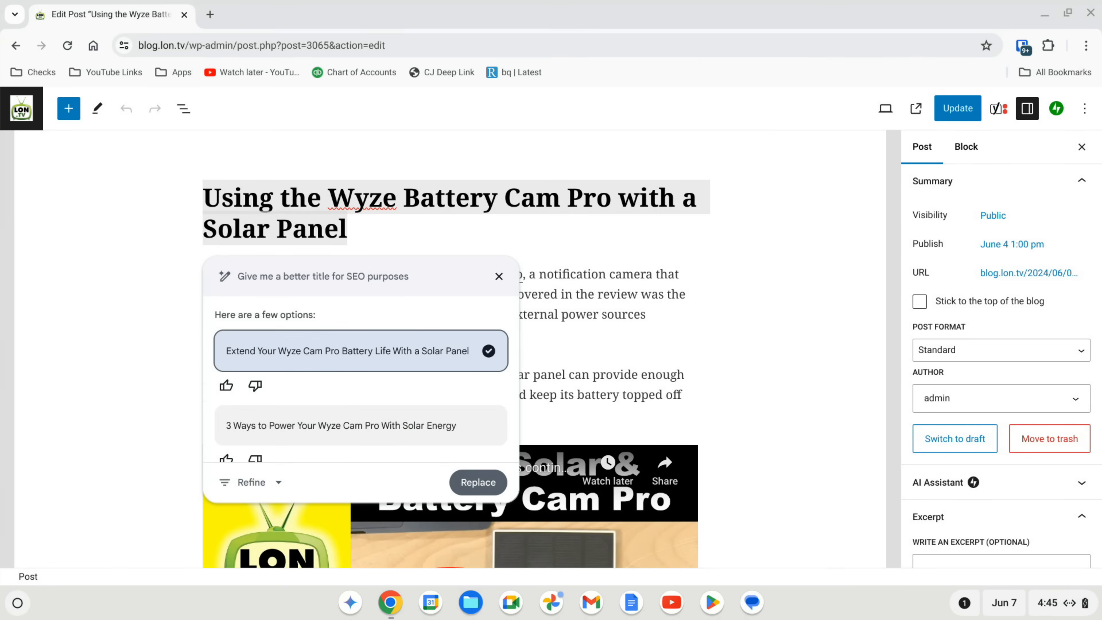
mouse_move(255, 387)
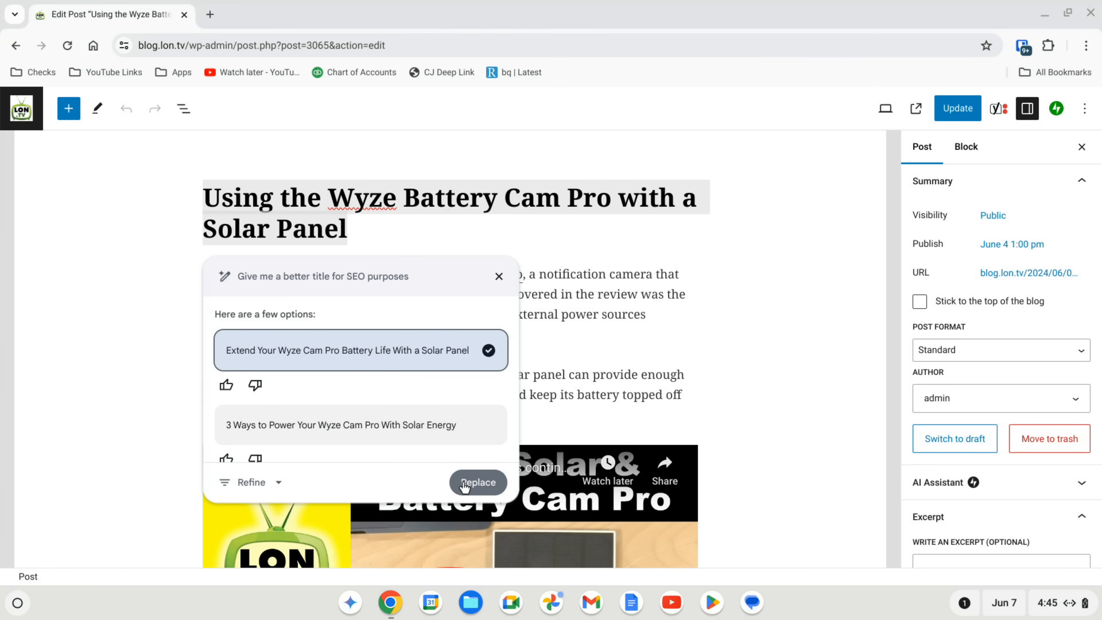
left_click(478, 482)
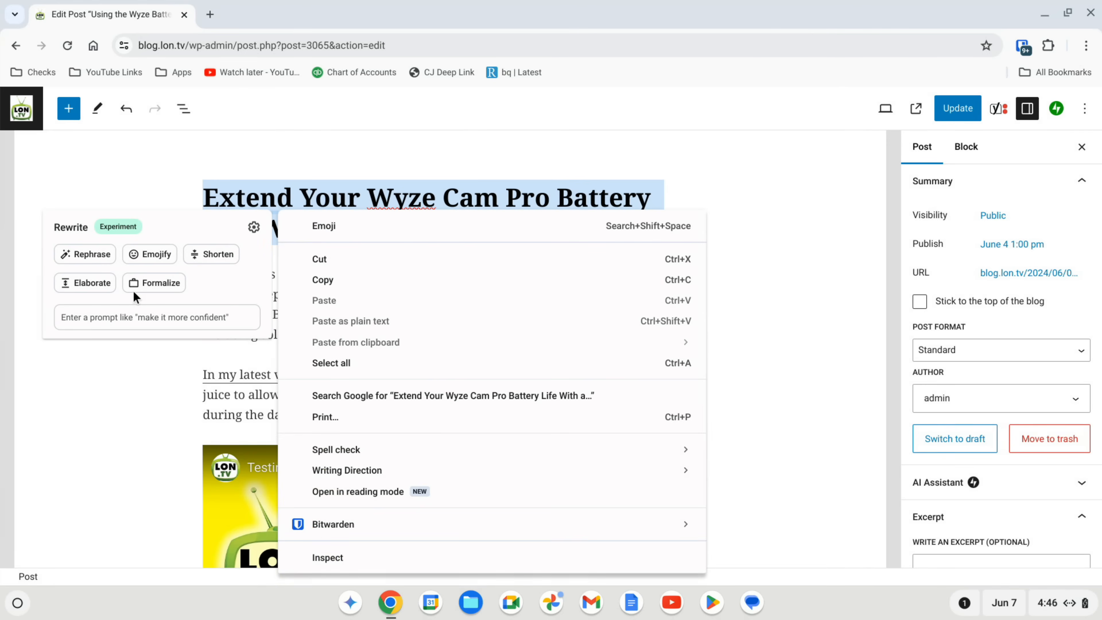
- Request Emojify versions of the new title, then dismiss them without applying
left_click(150, 254)
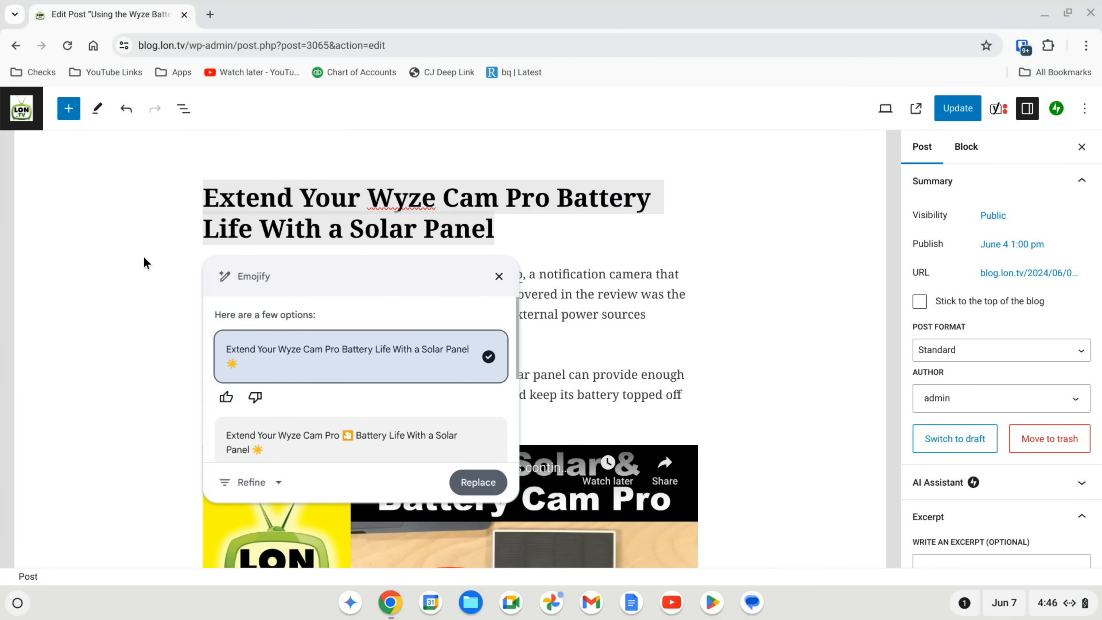
mouse_move(444, 427)
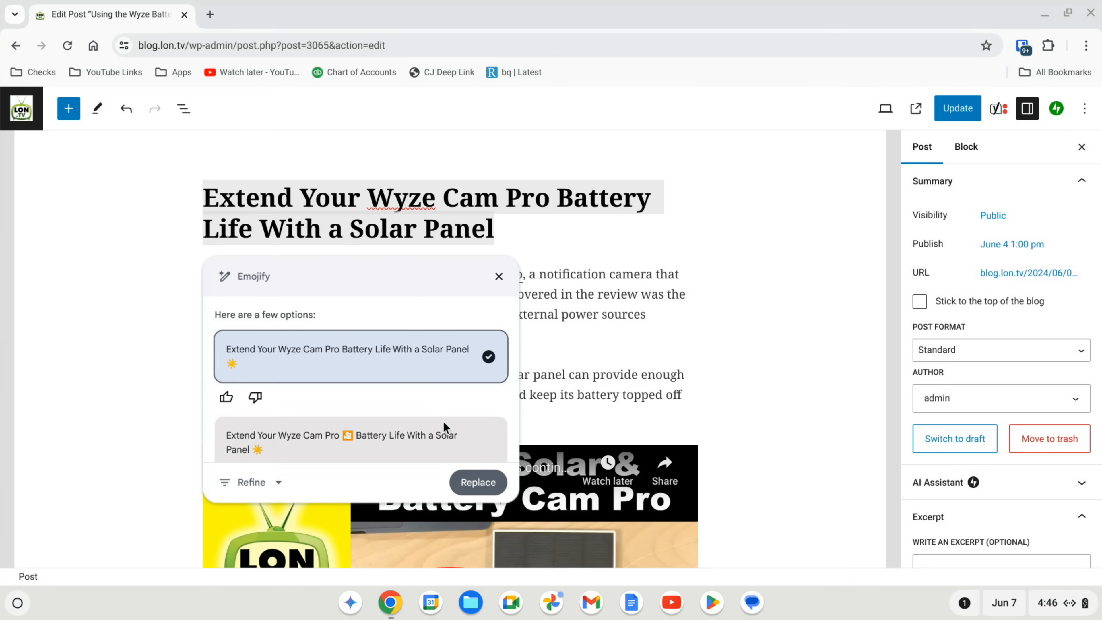
mouse_move(100, 332)
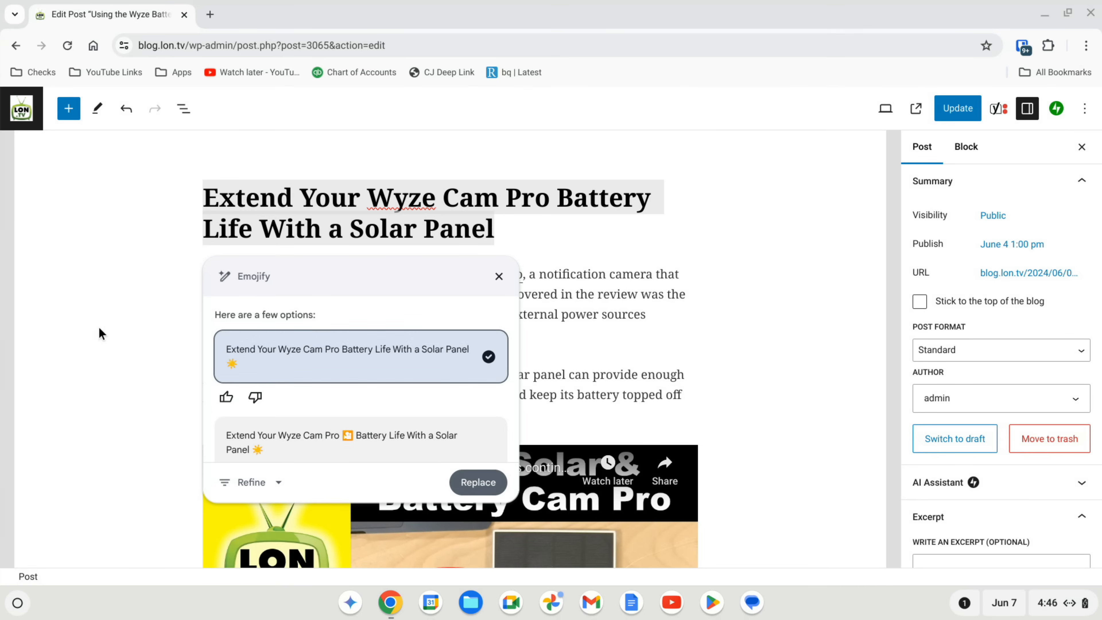
left_click(499, 276)
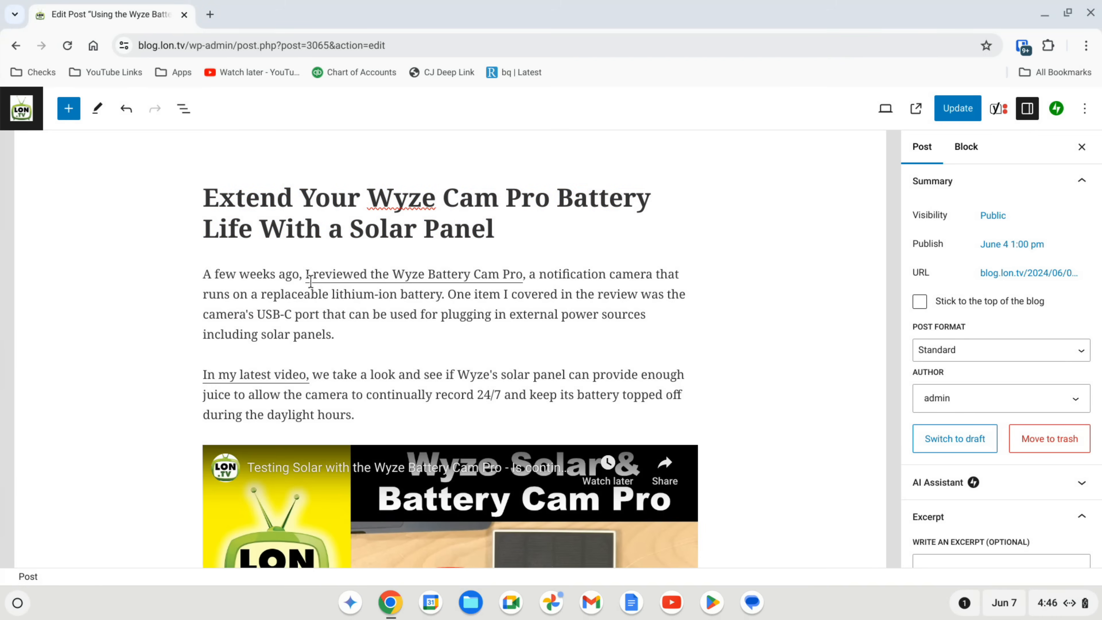
- Rephrase the three selected Wyze solar panel paragraphs with Help me write, refined to a shorter version
scroll("down", 3)
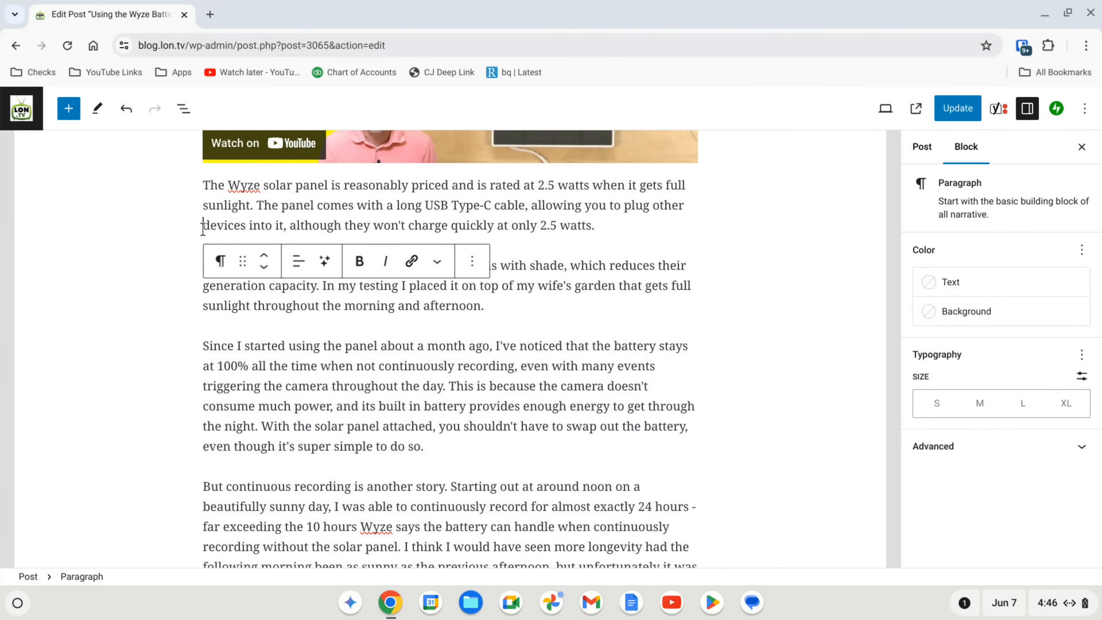
left_click_drag(204, 185, 422, 447)
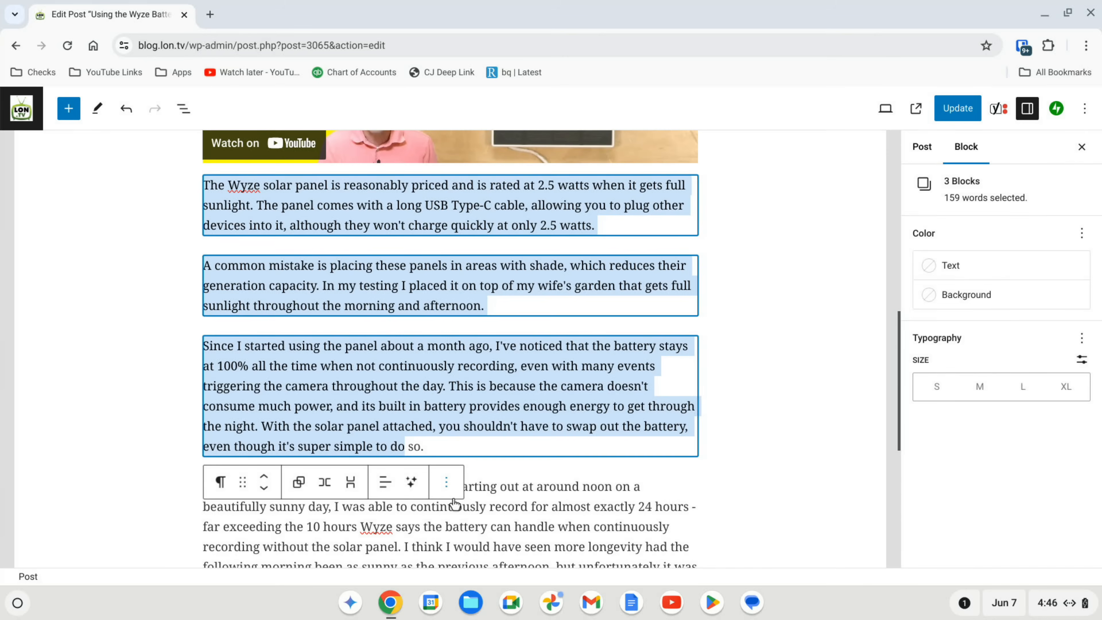
right_click(327, 310)
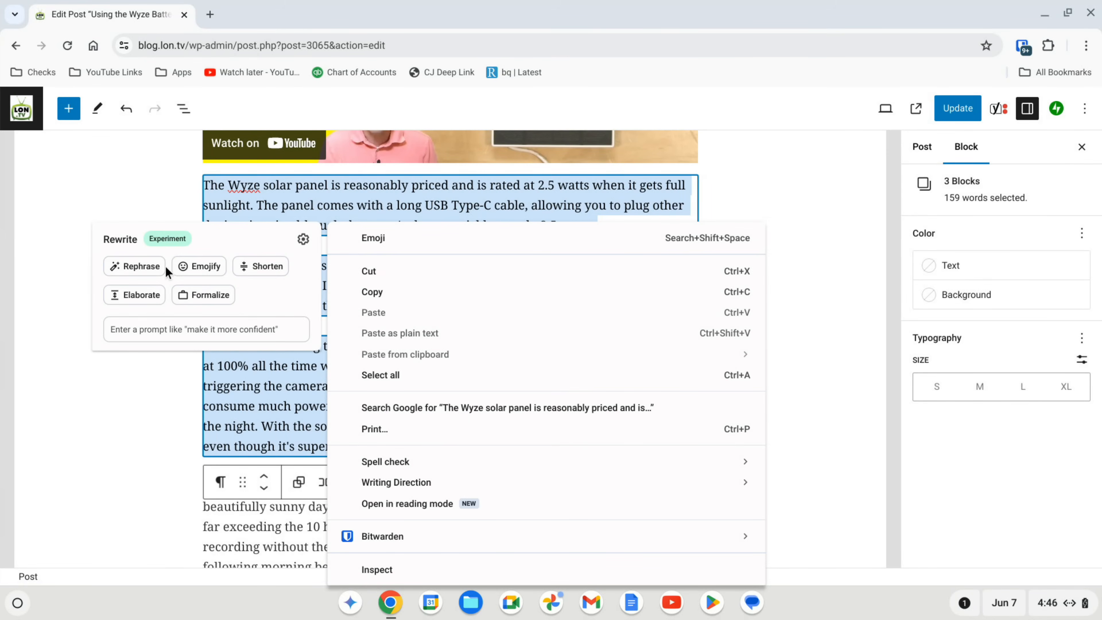
left_click(134, 266)
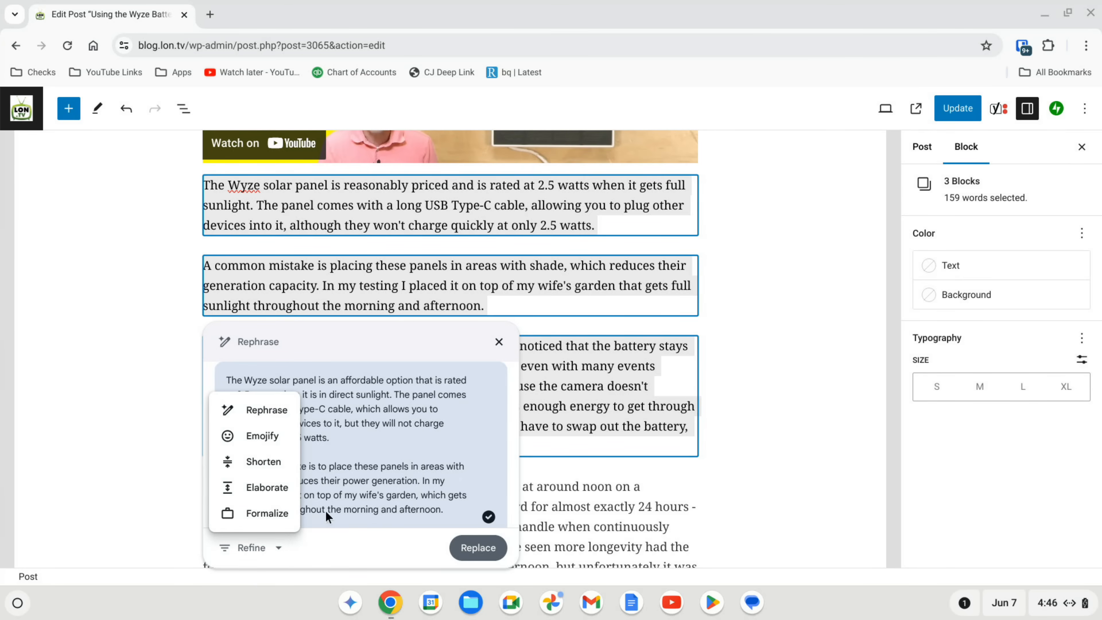
left_click(263, 462)
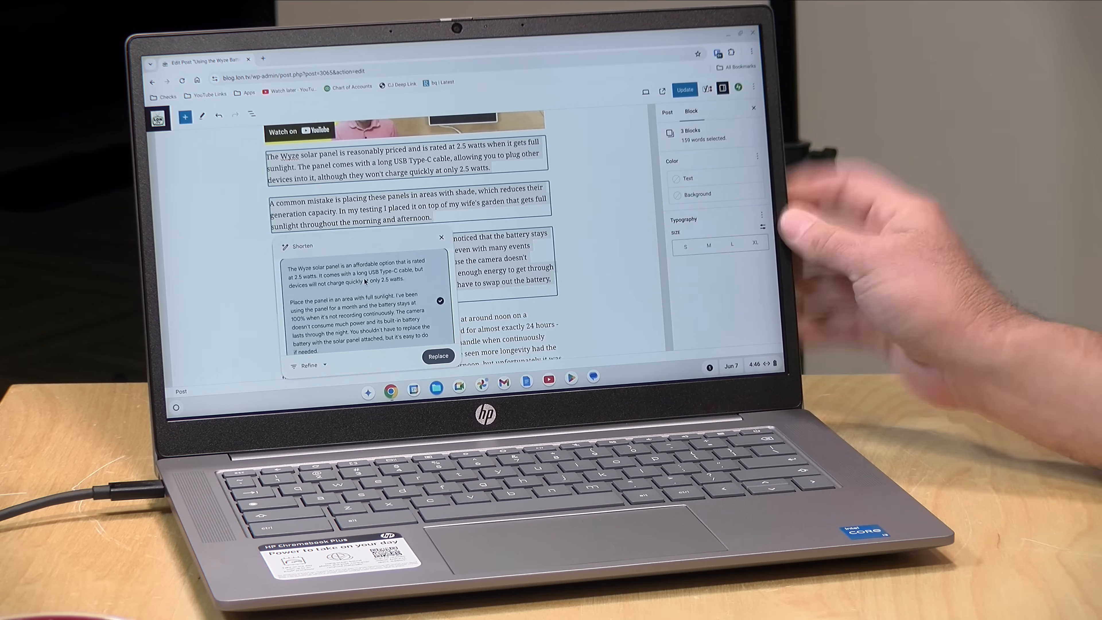
left_click(438, 356)
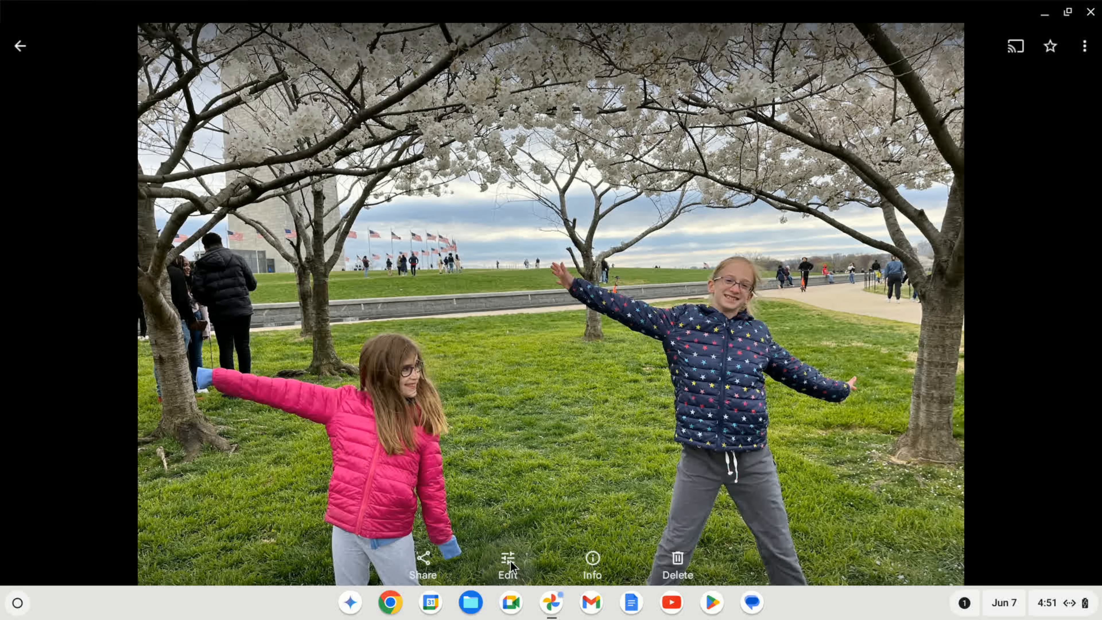
- In Magic Editor, select the background passerby and the girl in the blue starry jacket
left_click(507, 561)
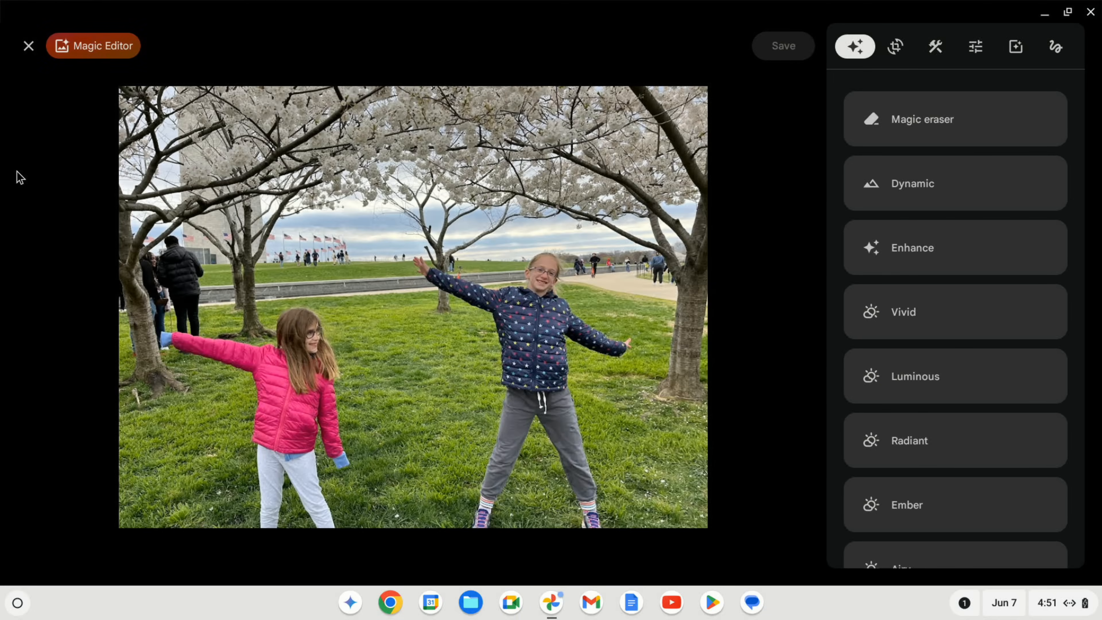
left_click(28, 46)
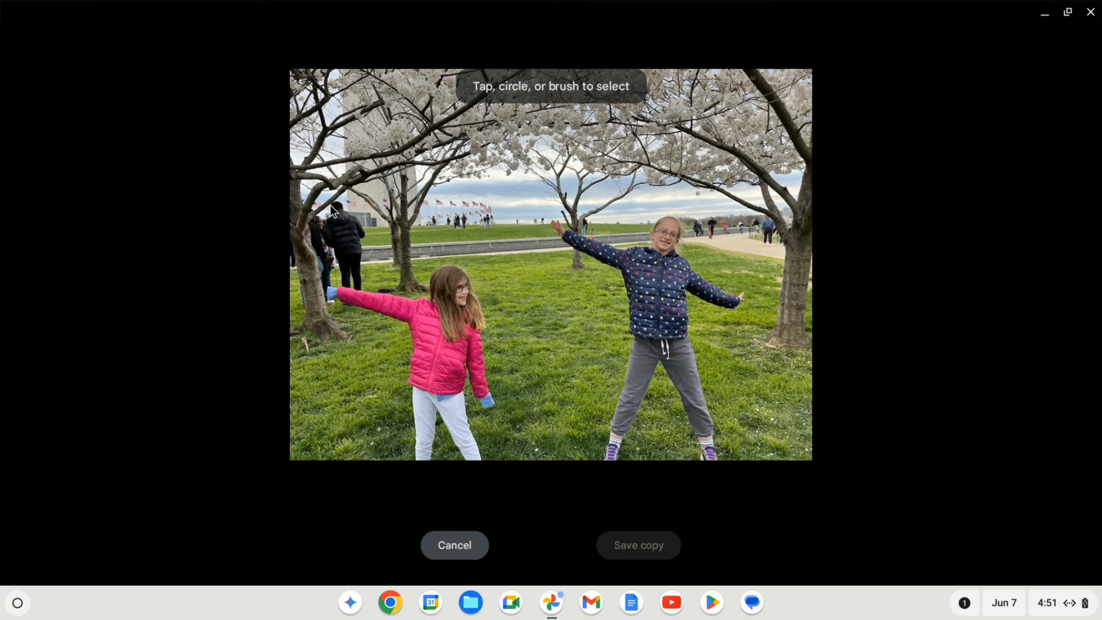
left_click(335, 217)
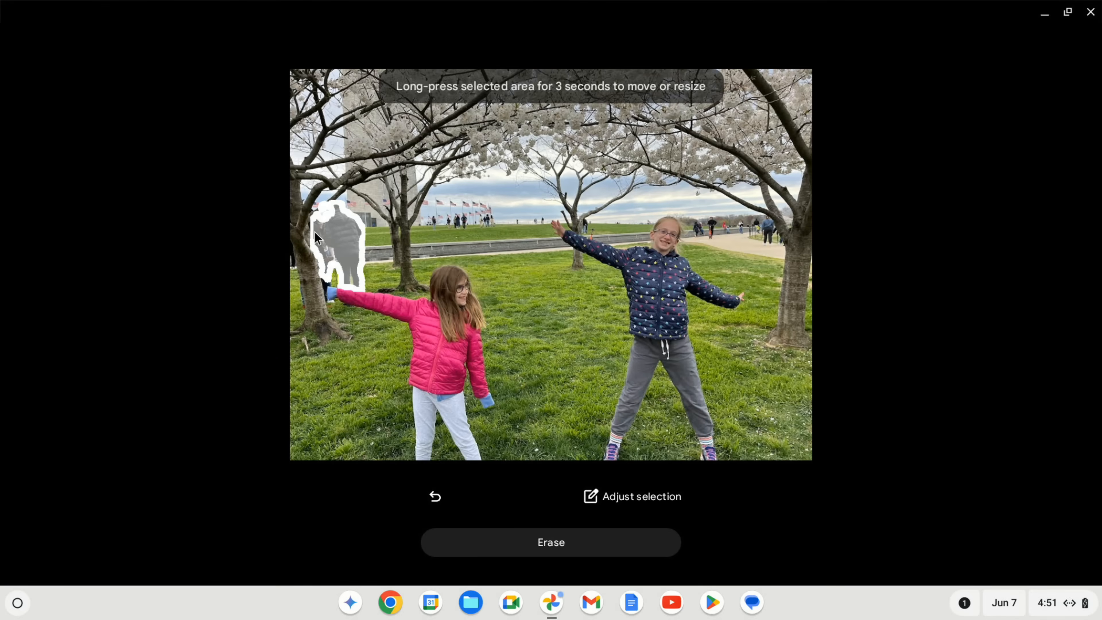
mouse_move(739, 285)
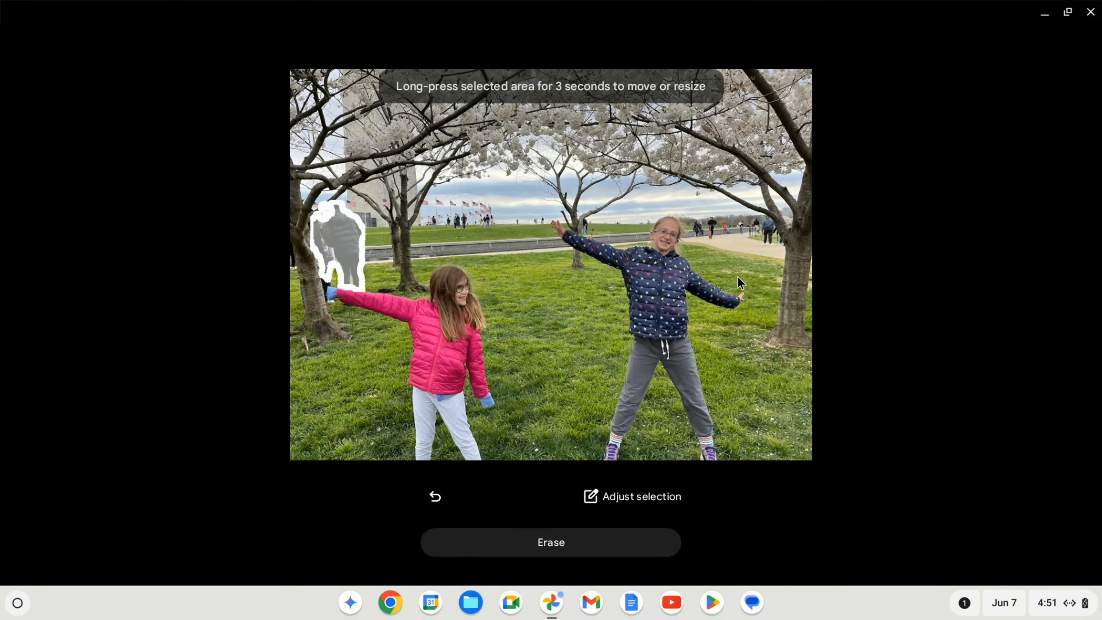
left_click(740, 284)
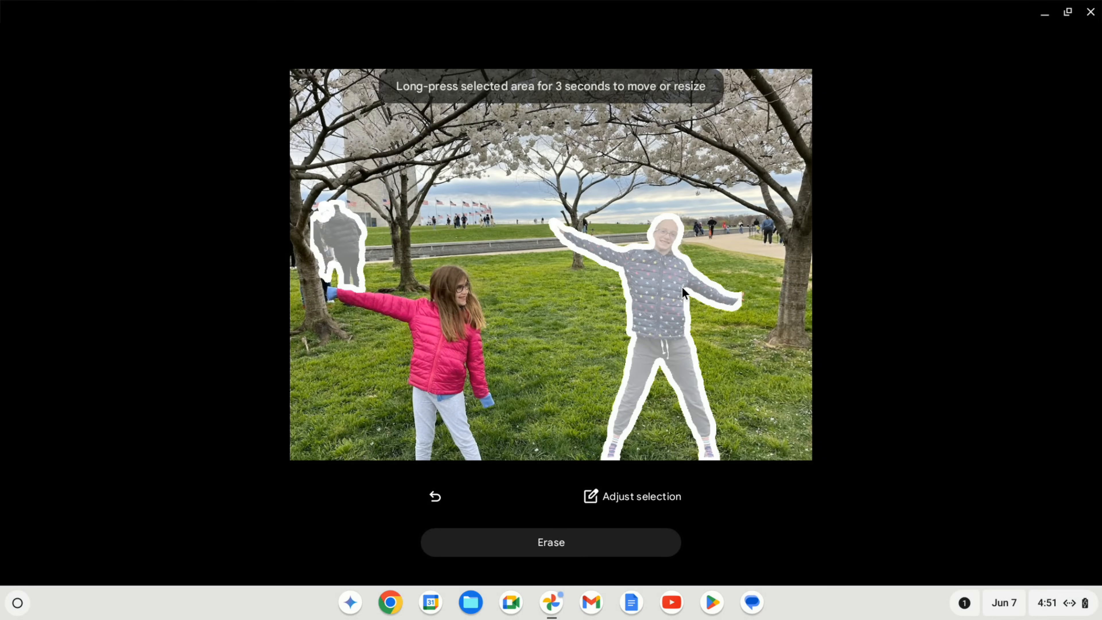
mouse_move(661, 292)
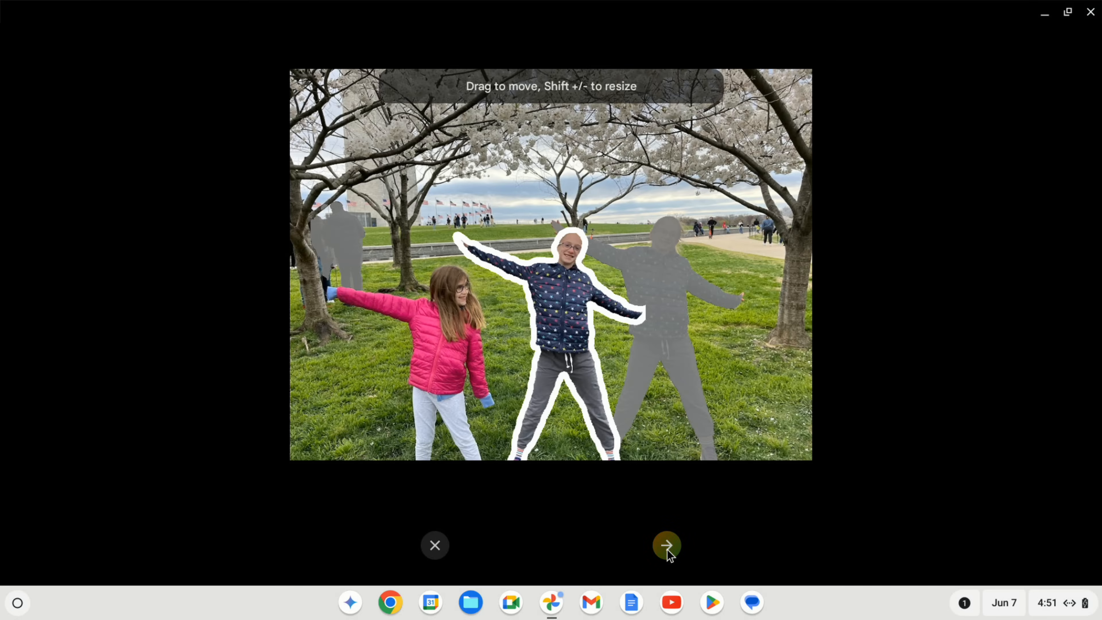
- Confirm the star-jacketed girl's new position beside the girl in pink
left_click(667, 546)
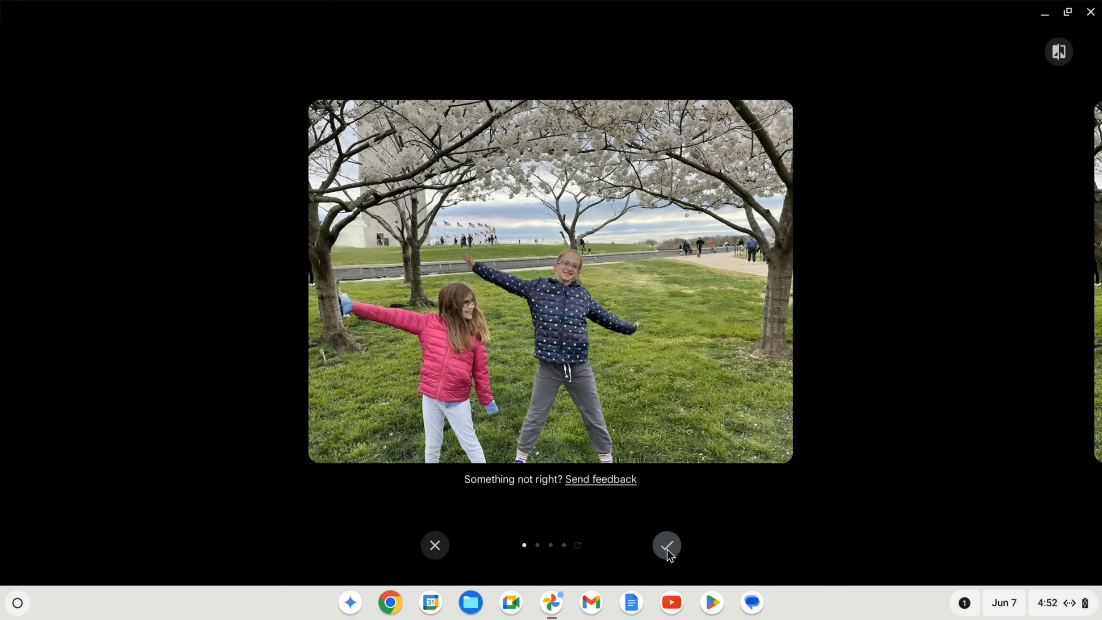
mouse_move(419, 344)
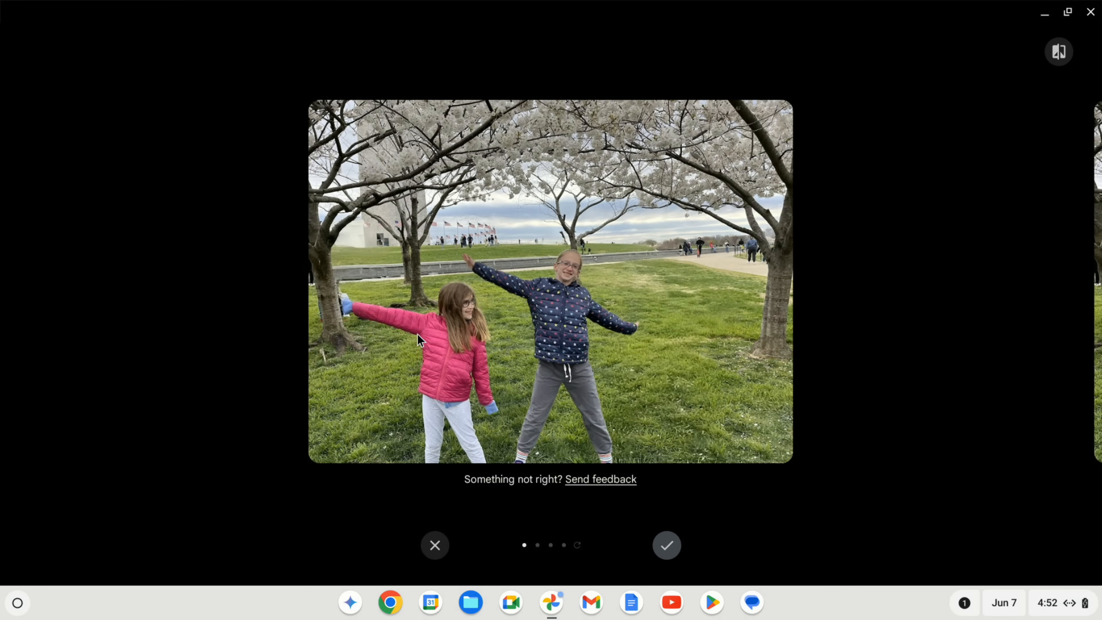
mouse_move(469, 326)
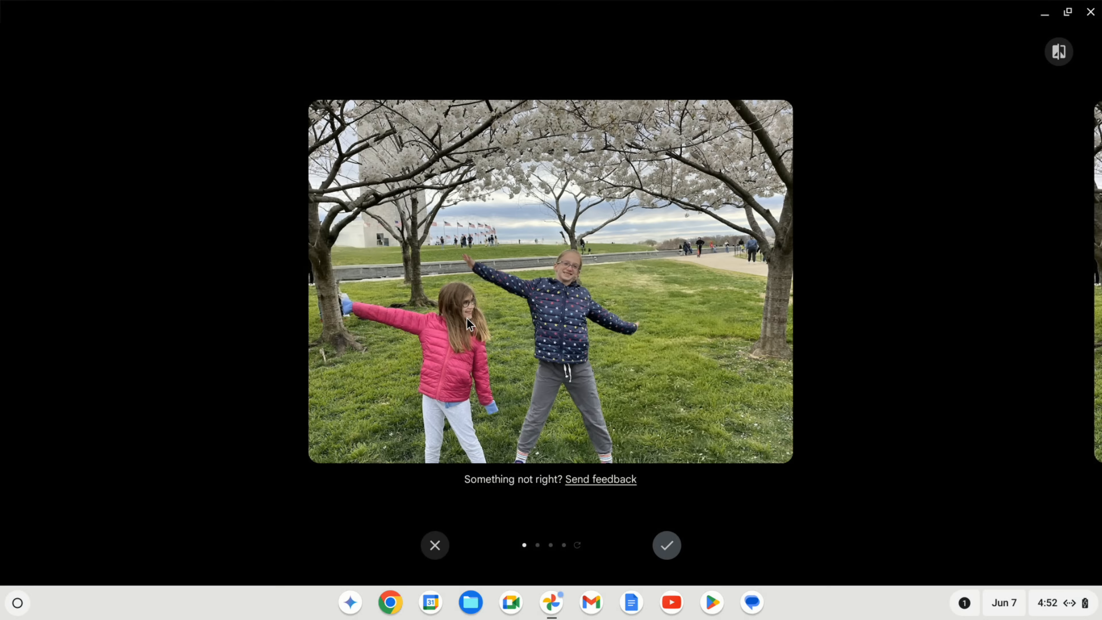
mouse_move(631, 479)
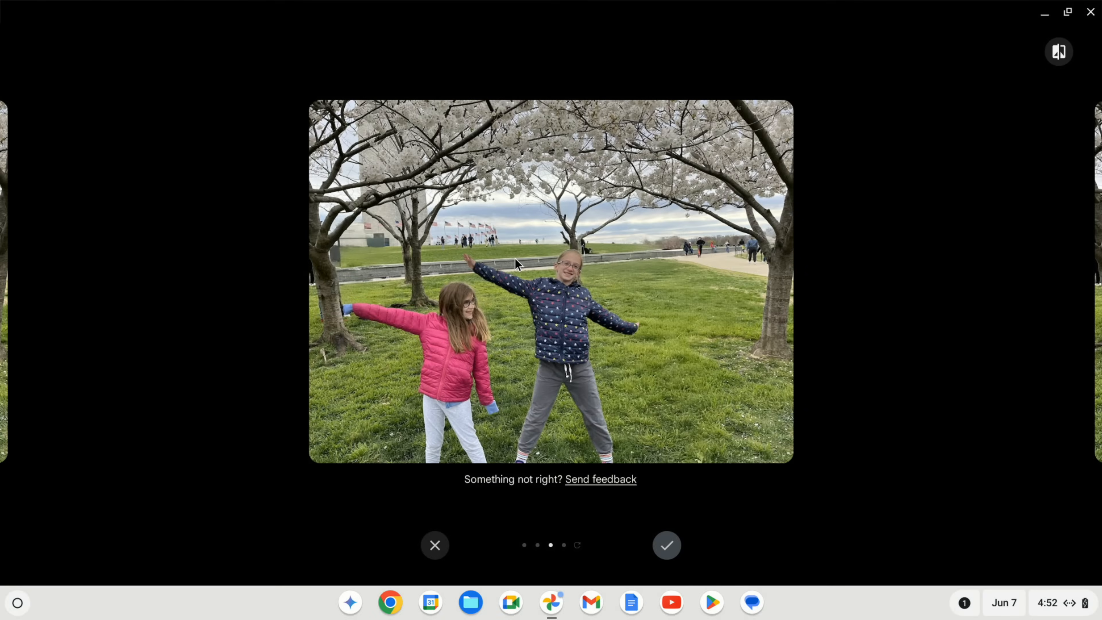
mouse_move(634, 262)
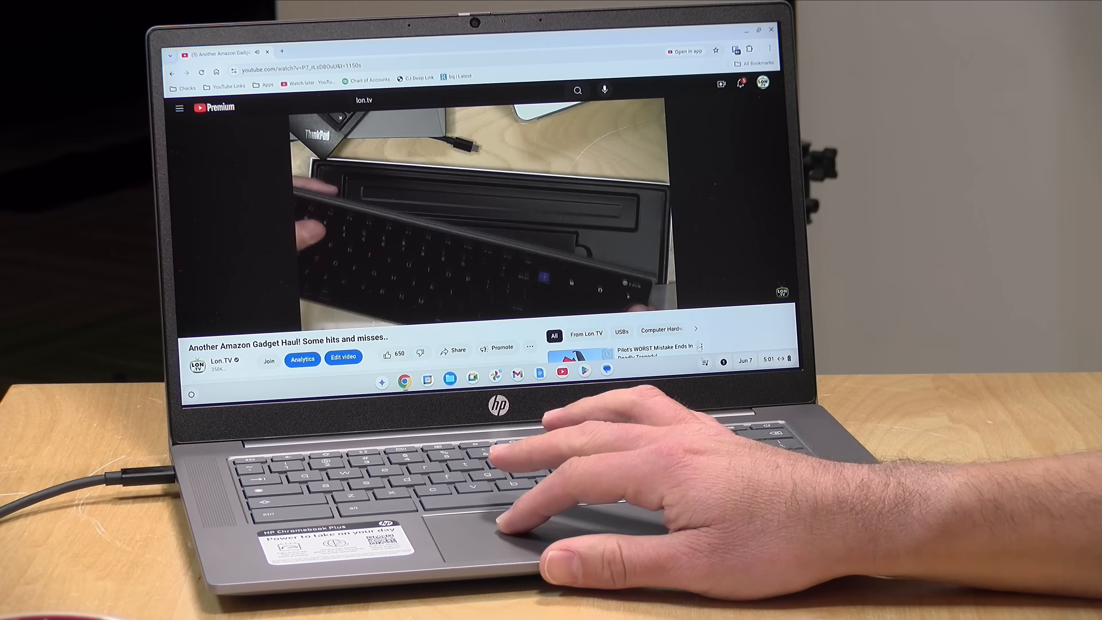
- Bring up Quick Settings over the playing video and expand the audio settings
left_click(769, 361)
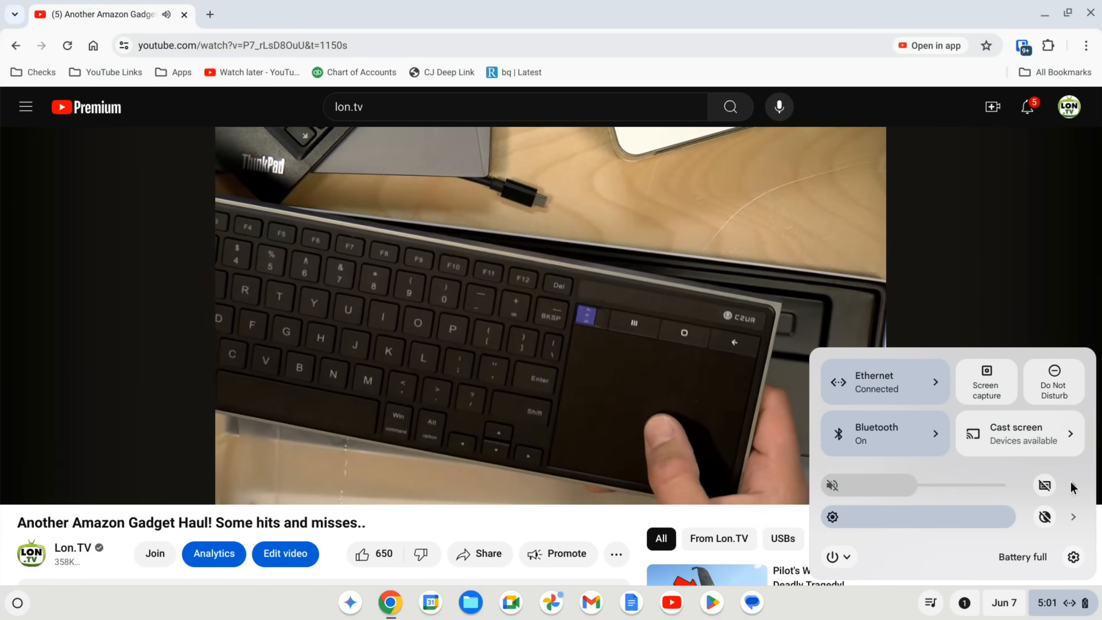
left_click(1045, 485)
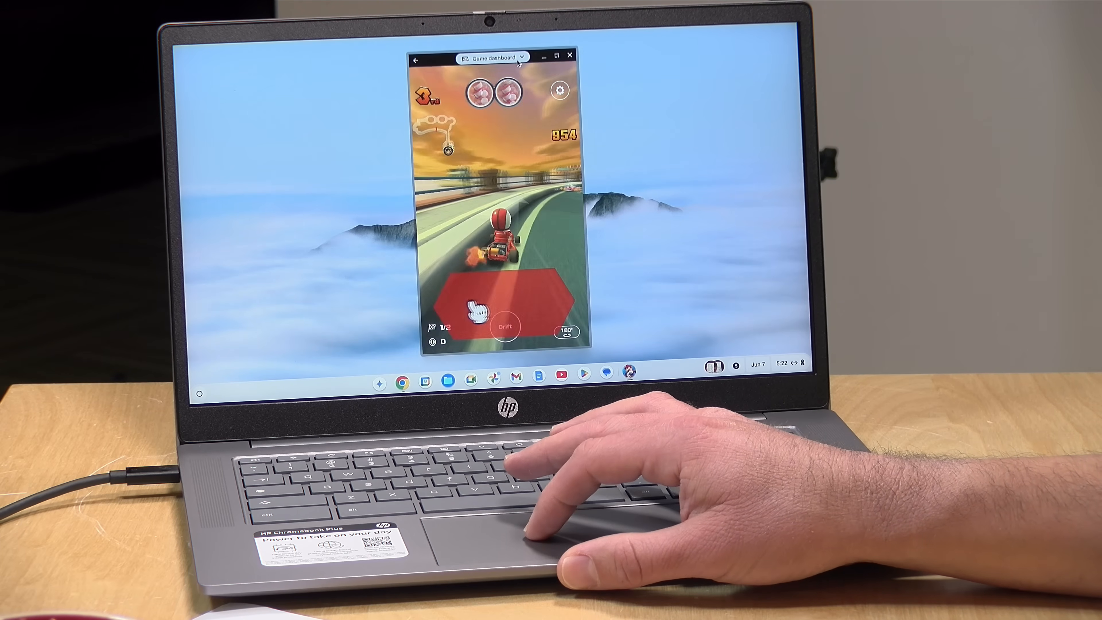
- Bring up the Game dashboard over the running Mario Kart race
left_click(524, 57)
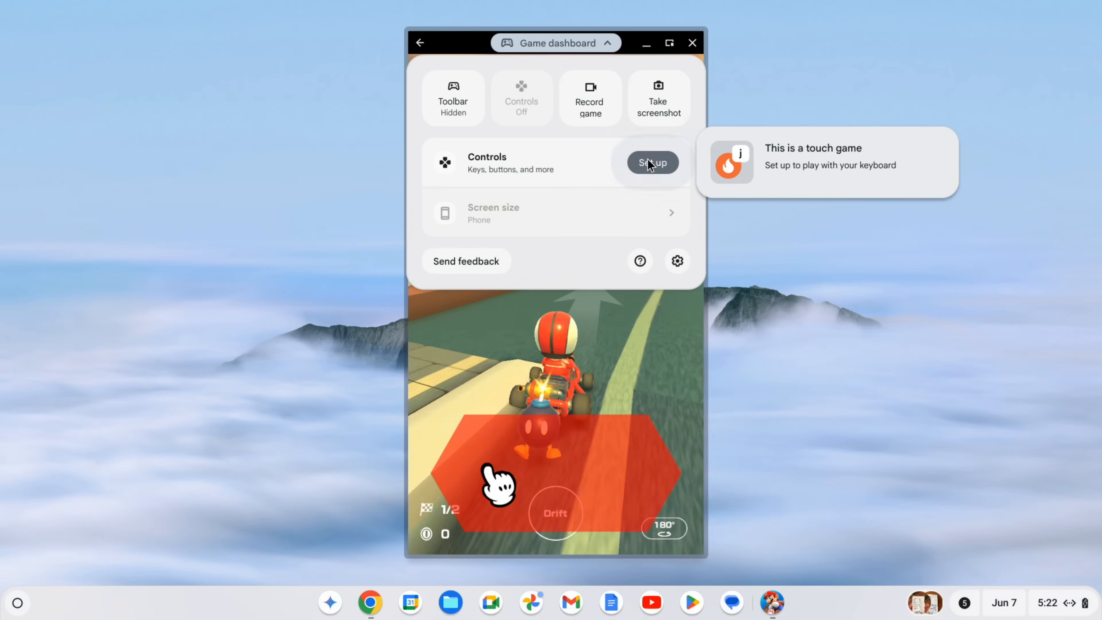
- Place a WASD joystick control on the Mario Kart steering area and confirm it
left_click(652, 163)
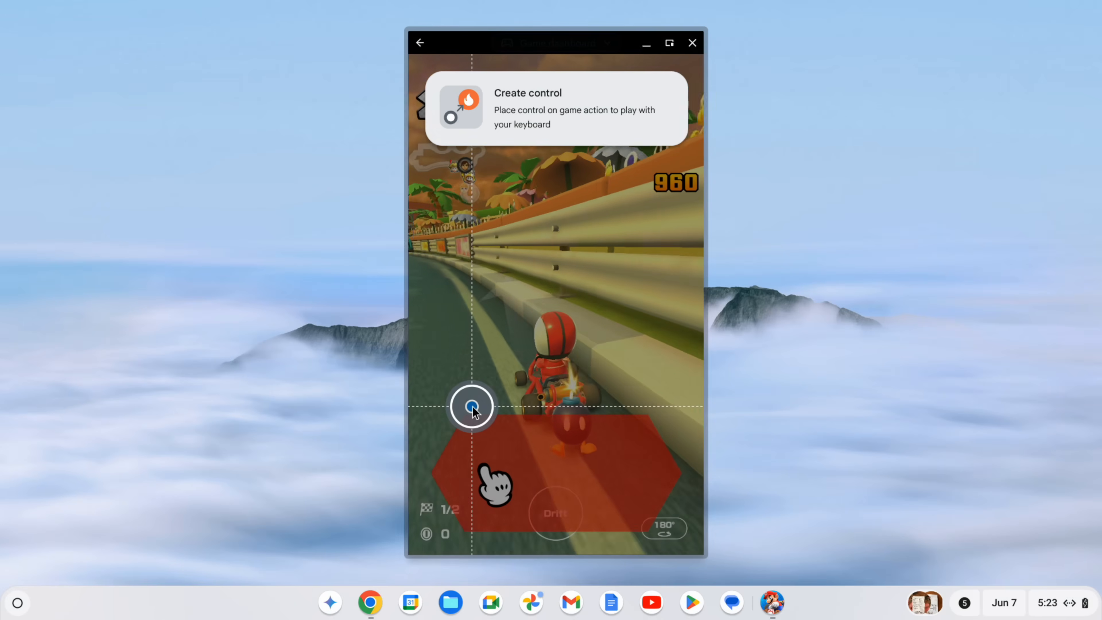
left_click(470, 407)
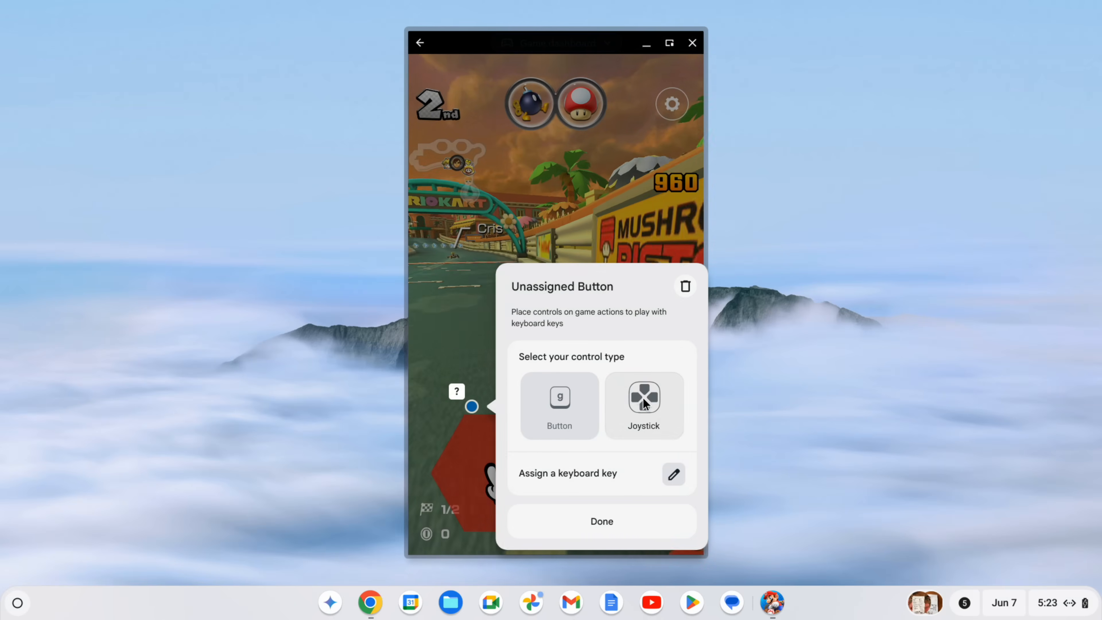
left_click(644, 403)
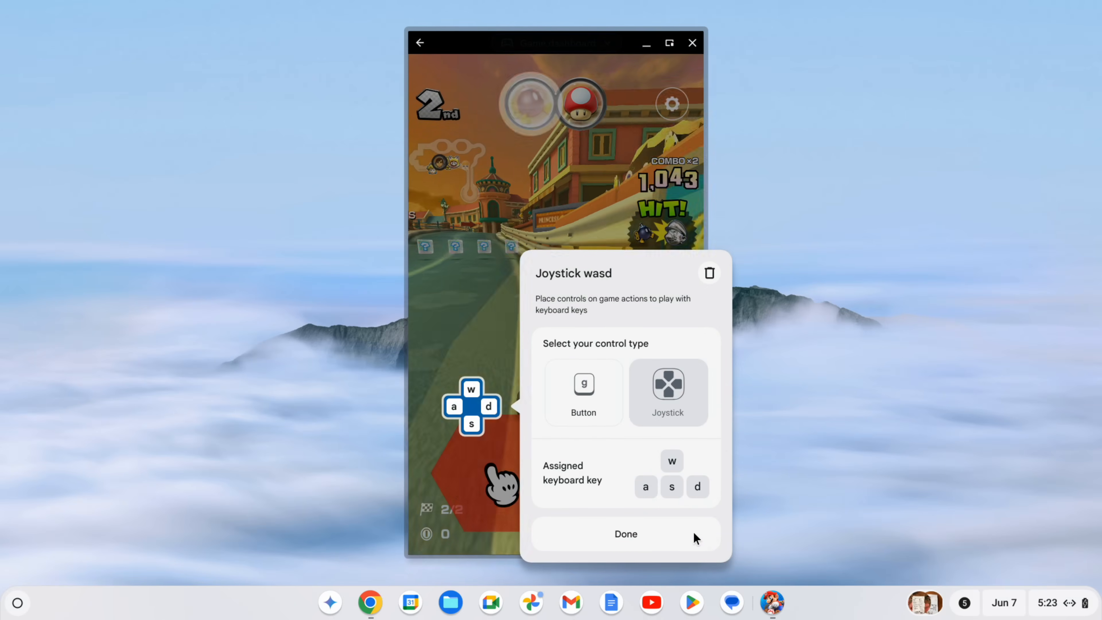
left_click(626, 534)
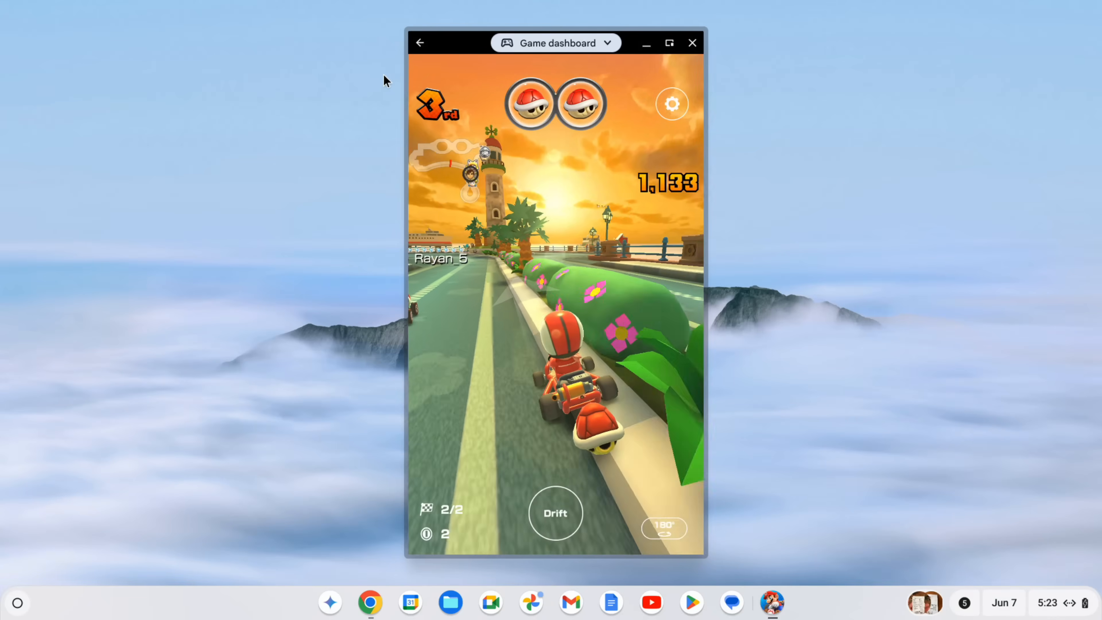
left_click(556, 43)
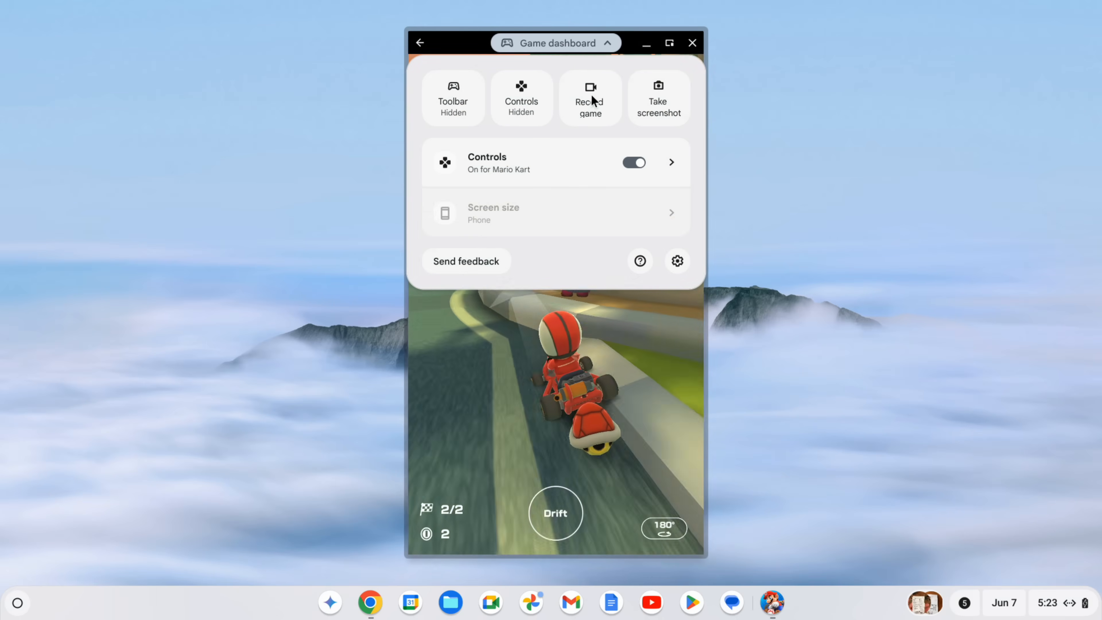
mouse_move(593, 99)
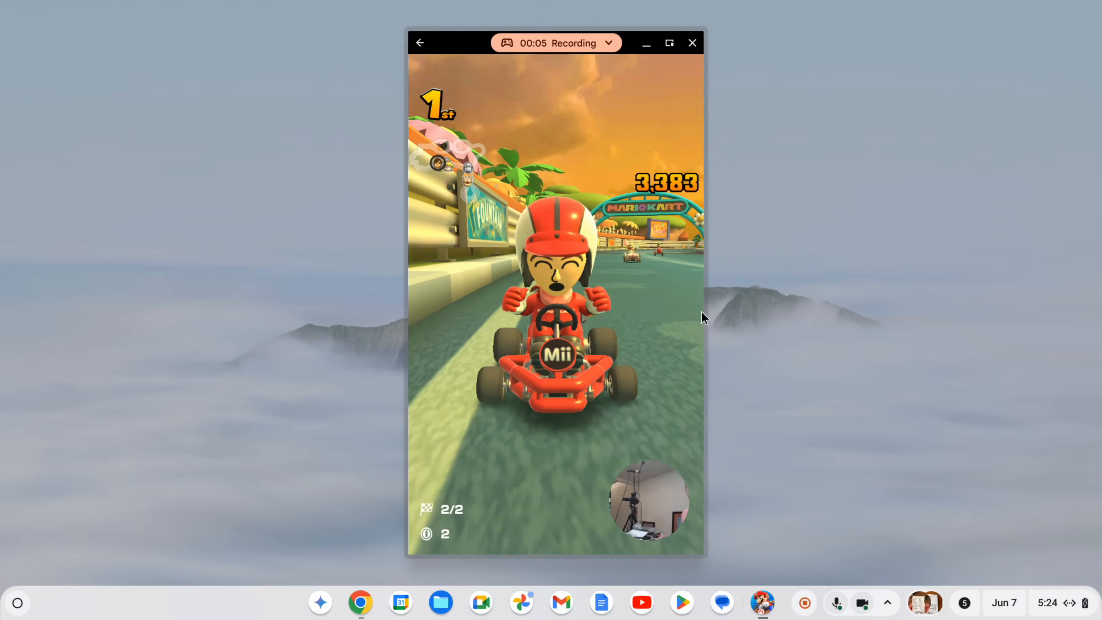
mouse_move(623, 89)
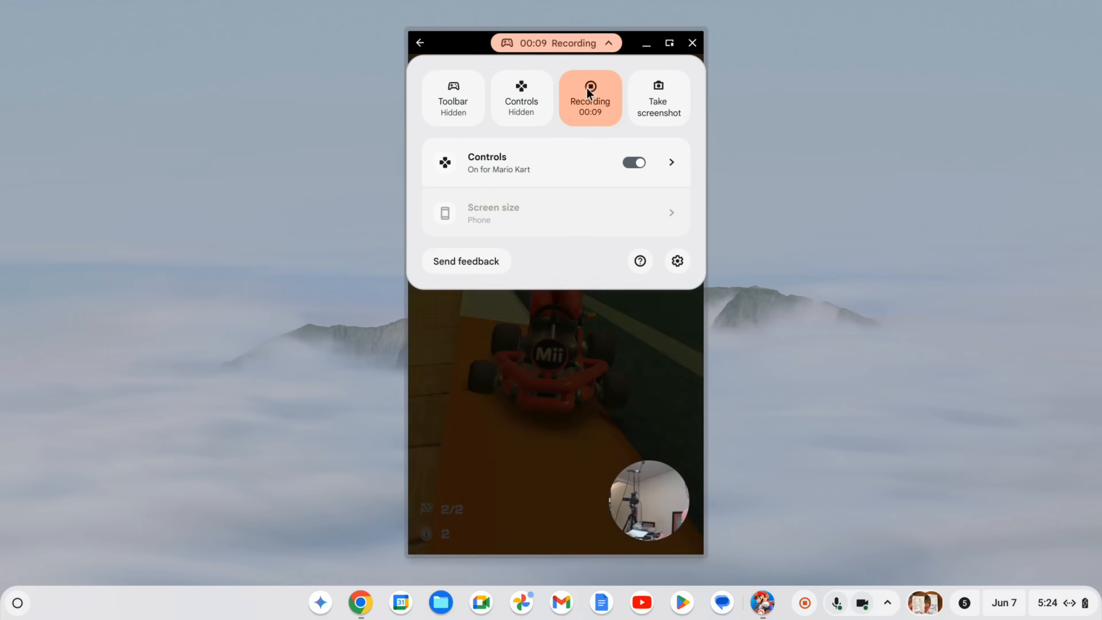
- Stop the Mario Kart gameplay recording so it saves to Downloads
left_click(590, 98)
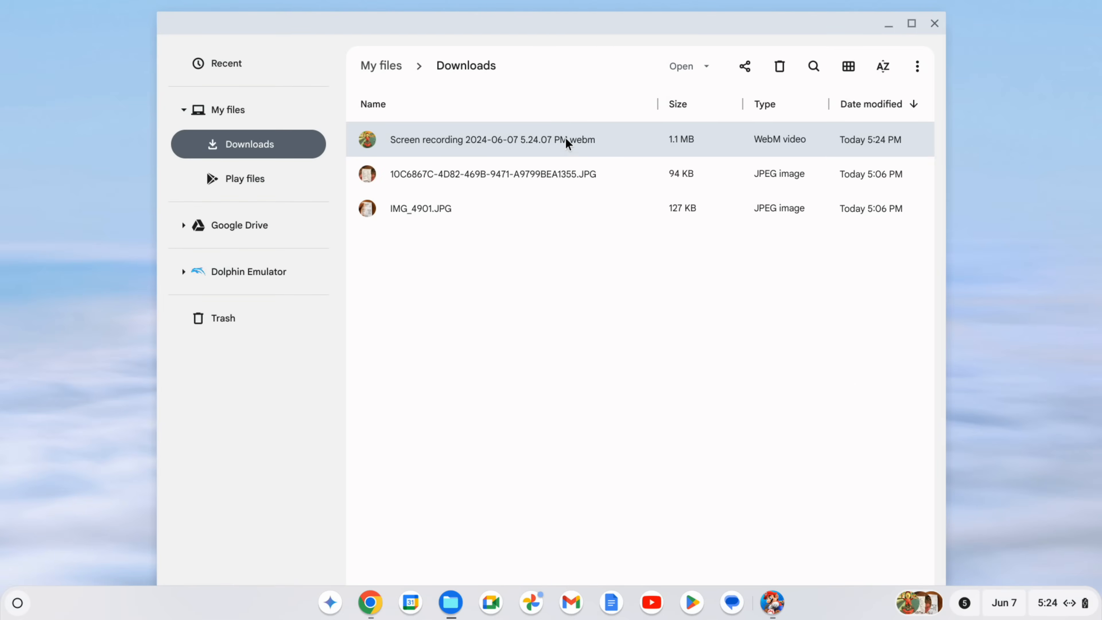
- Play the saved .webm Mario Kart recording from the Downloads folder
double_click(503, 140)
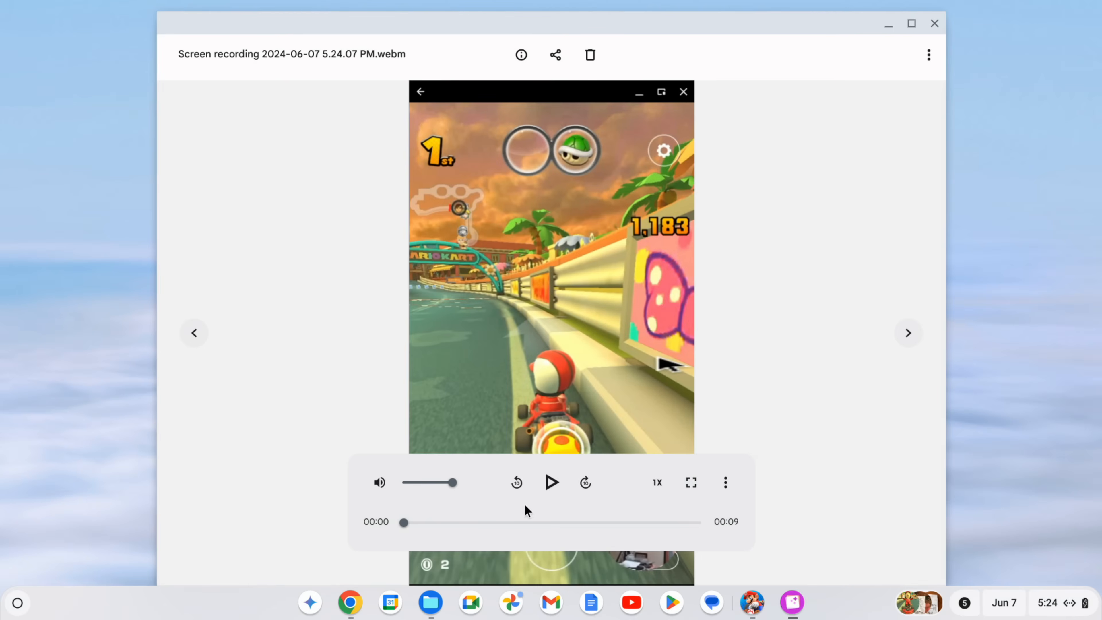
left_click(551, 482)
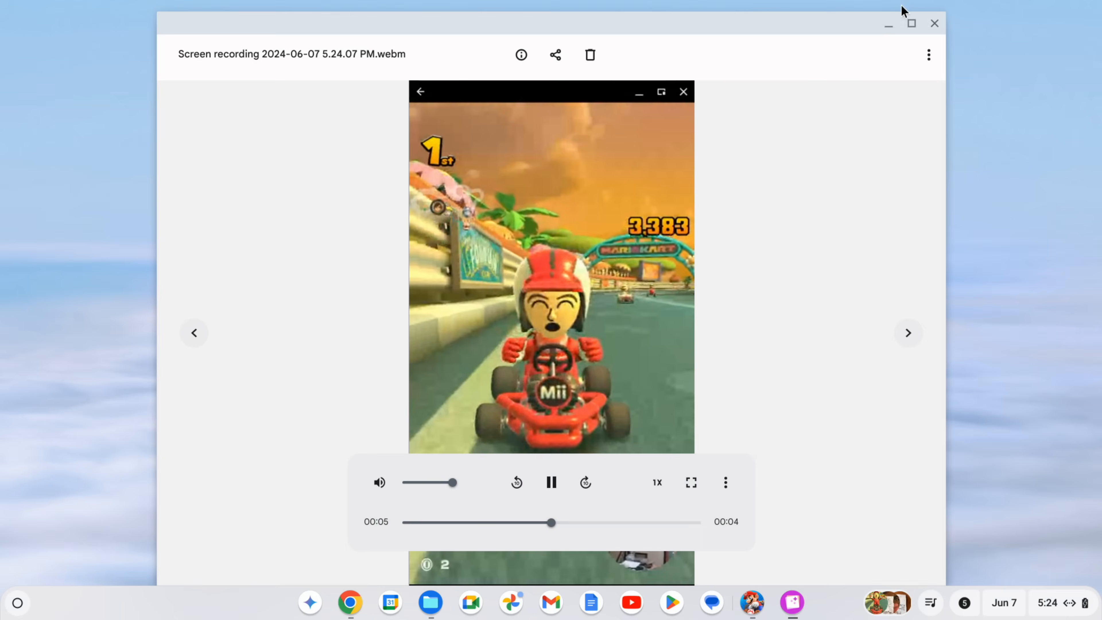
mouse_move(933, 23)
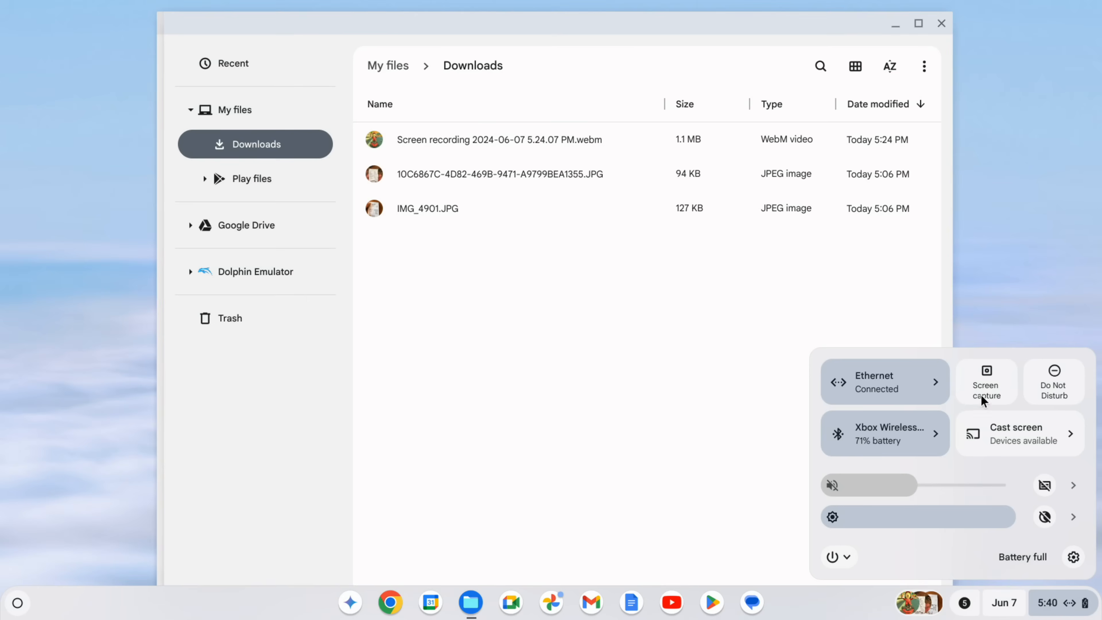
- Start a partial screen capture of the Downloads window with GIF chosen as the recording format
left_click(985, 382)
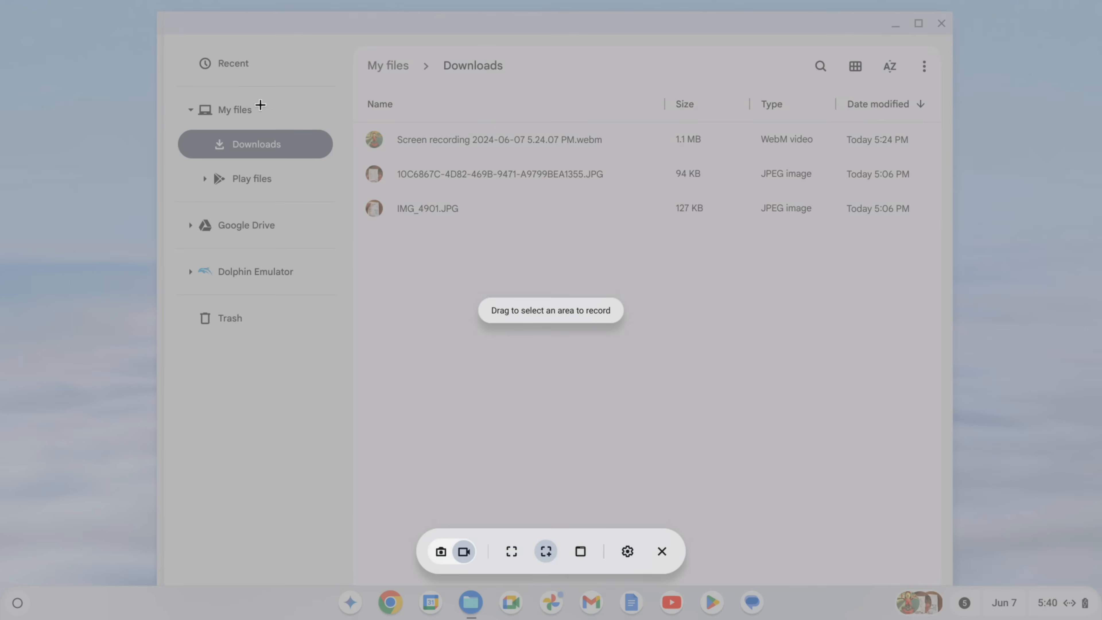
mouse_move(355, 77)
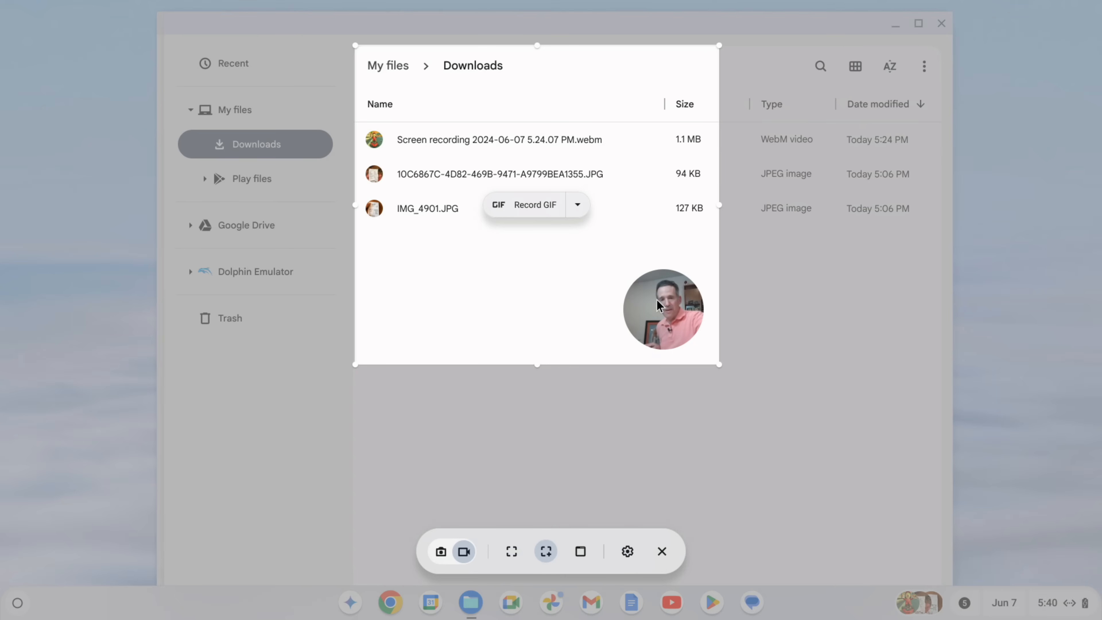
mouse_move(628, 552)
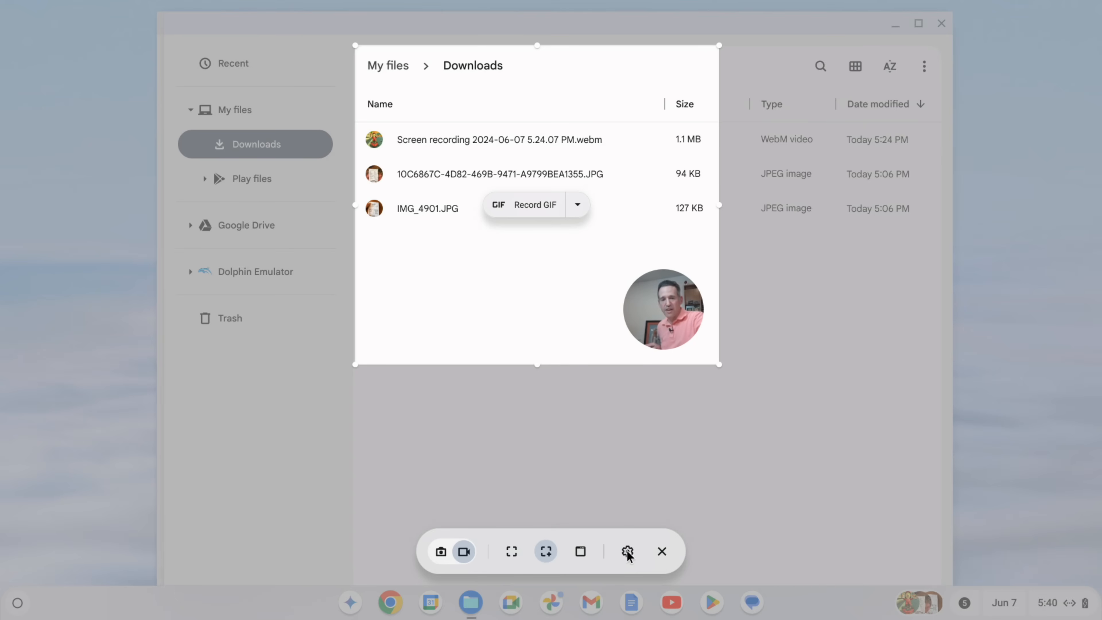
left_click(628, 551)
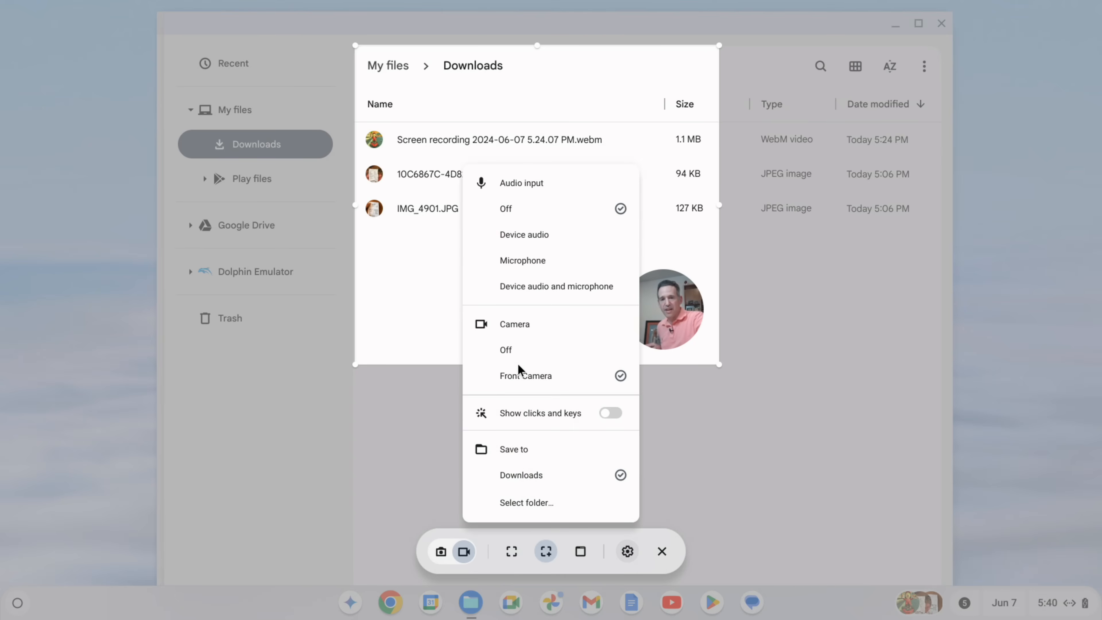
mouse_move(430, 304)
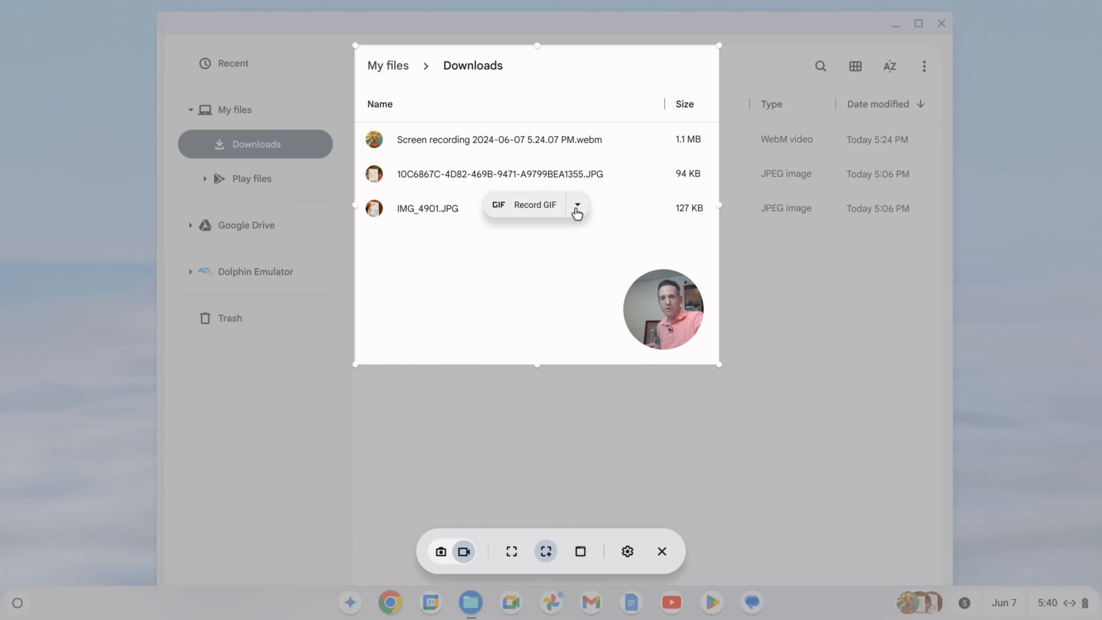
left_click(578, 205)
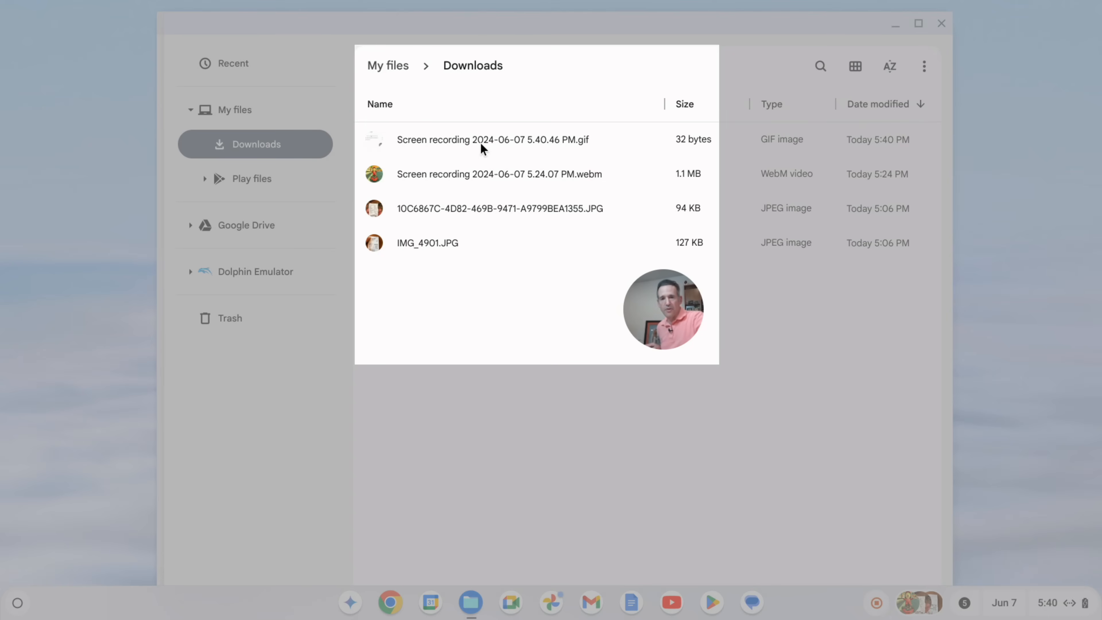
- Reveal the new GIF screen recording in Downloads via Show in folder and open it
double_click(493, 174)
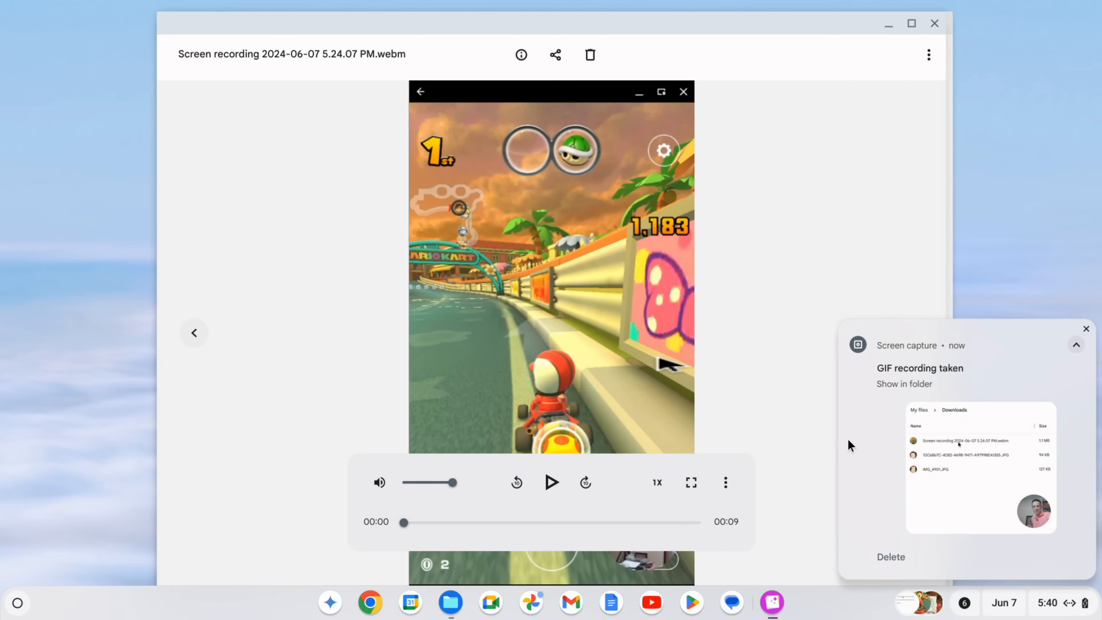
mouse_move(961, 500)
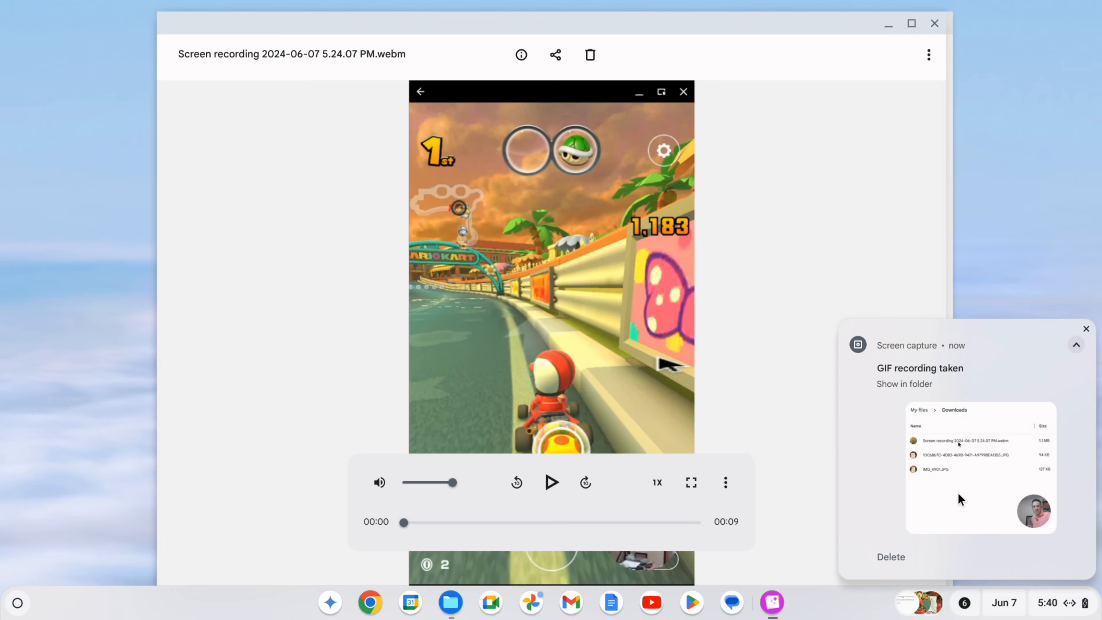
left_click(905, 384)
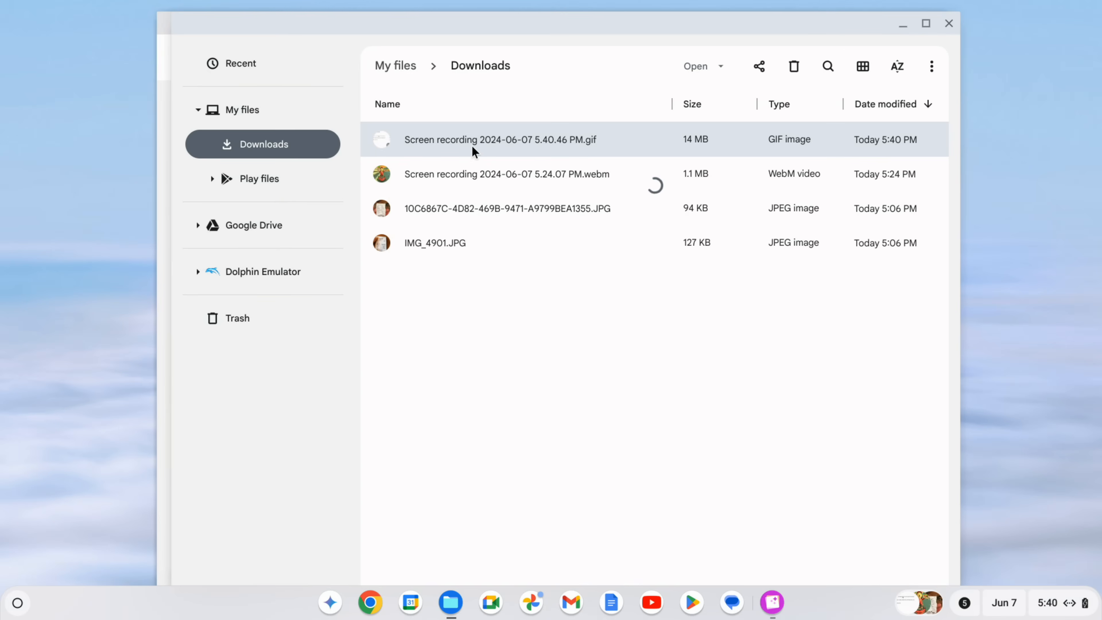
double_click(482, 139)
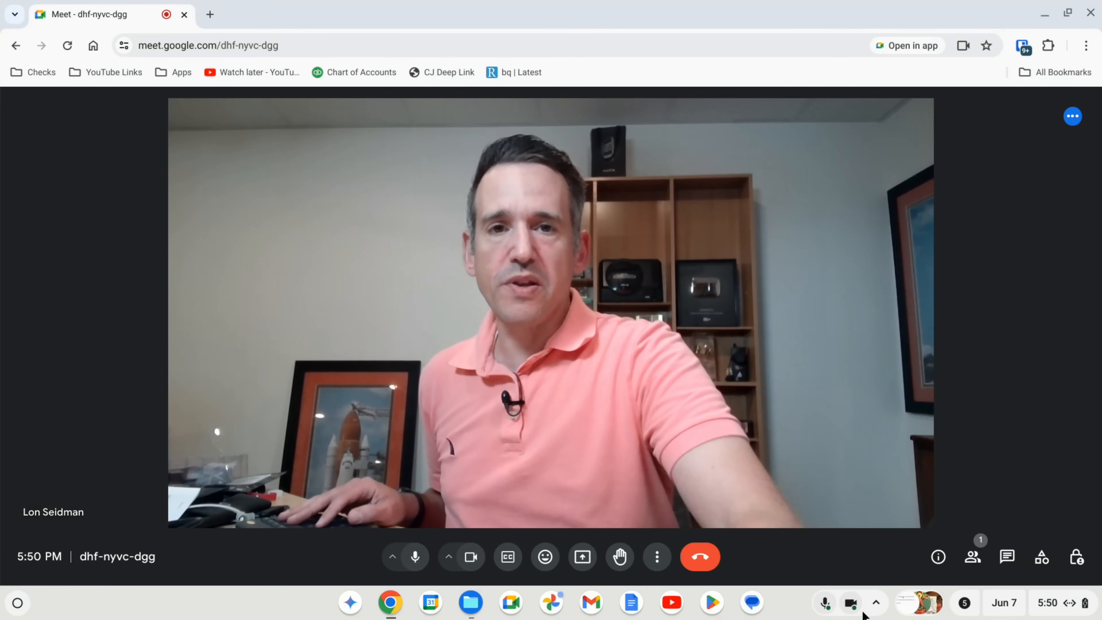
- Apply Full Blur to the Meet camera background, then start Create with AI for an image background
left_click(876, 603)
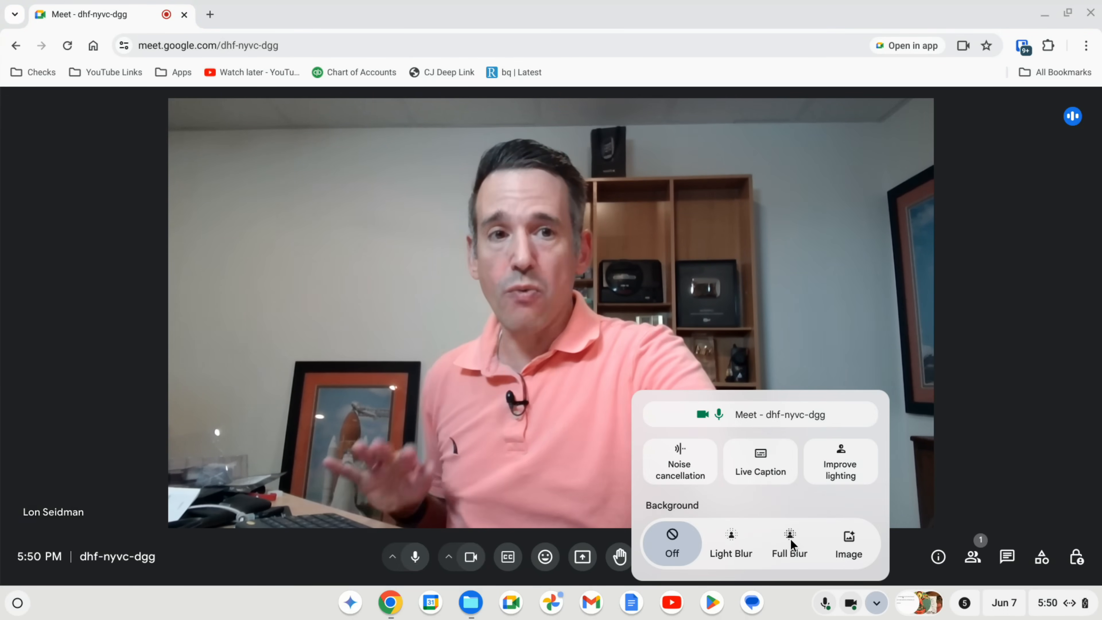
left_click(790, 539)
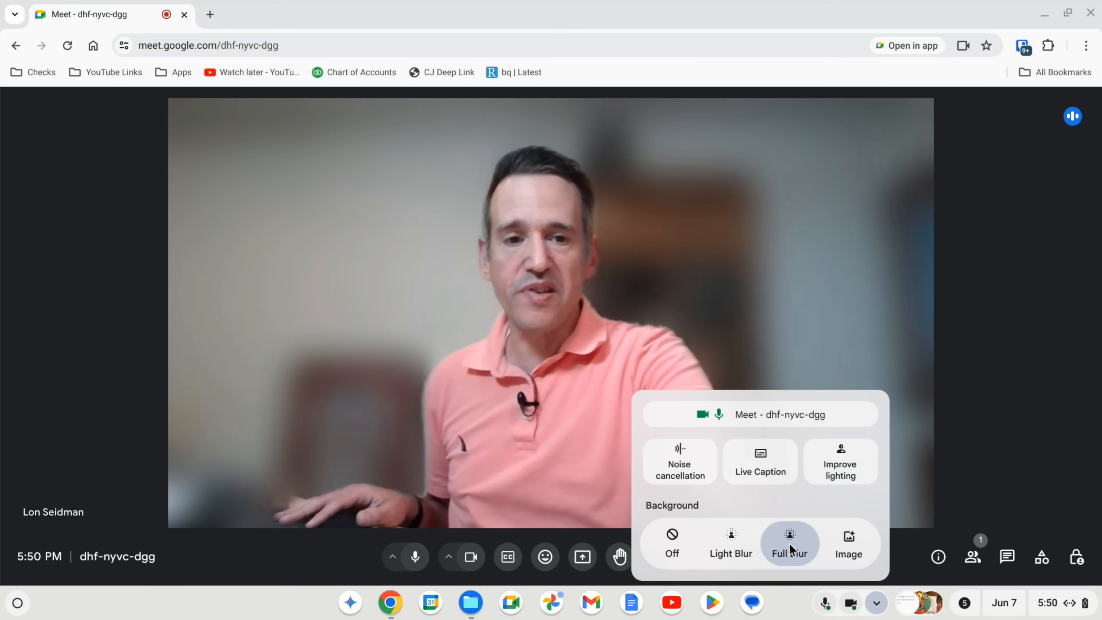
mouse_move(793, 549)
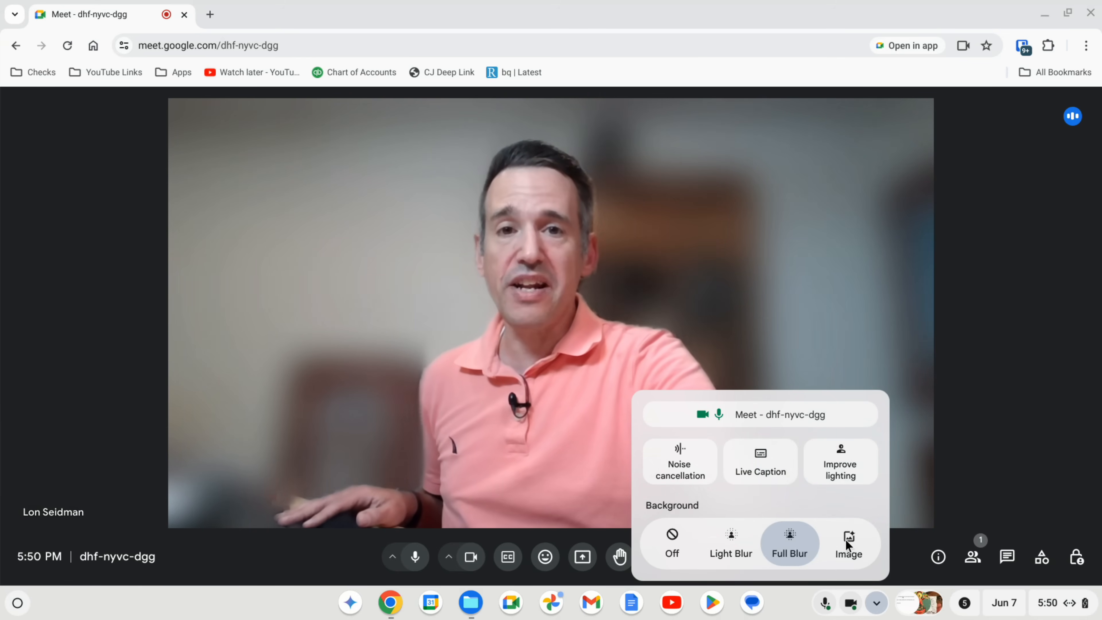
left_click(849, 541)
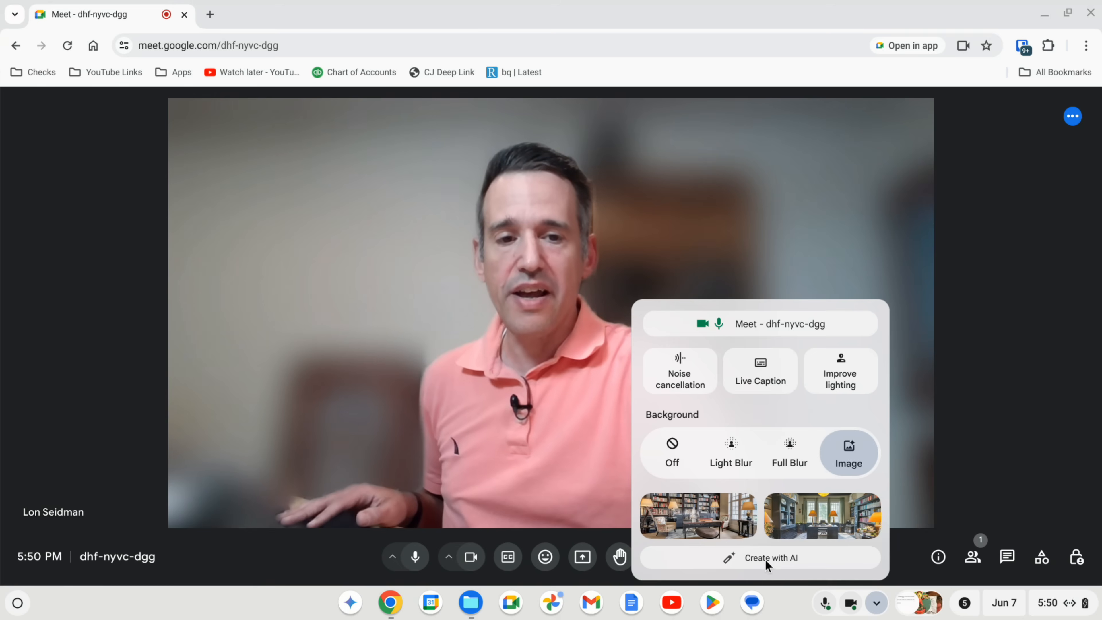
left_click(772, 558)
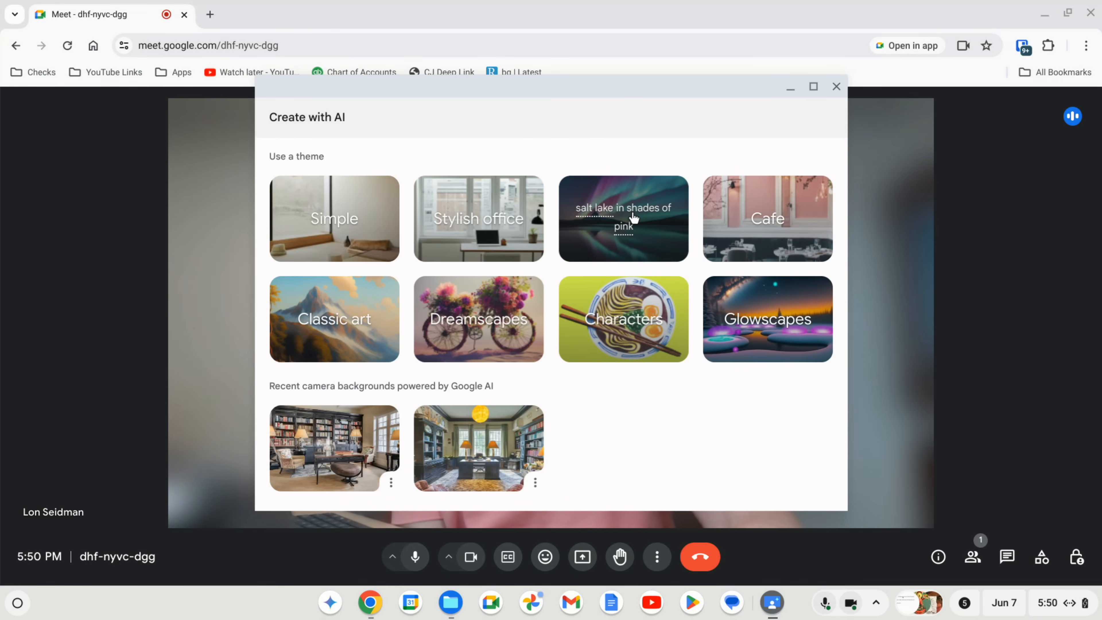
- Generate Terrain backgrounds with the colour chip set to purple and apply a purple mountains image
left_click(630, 217)
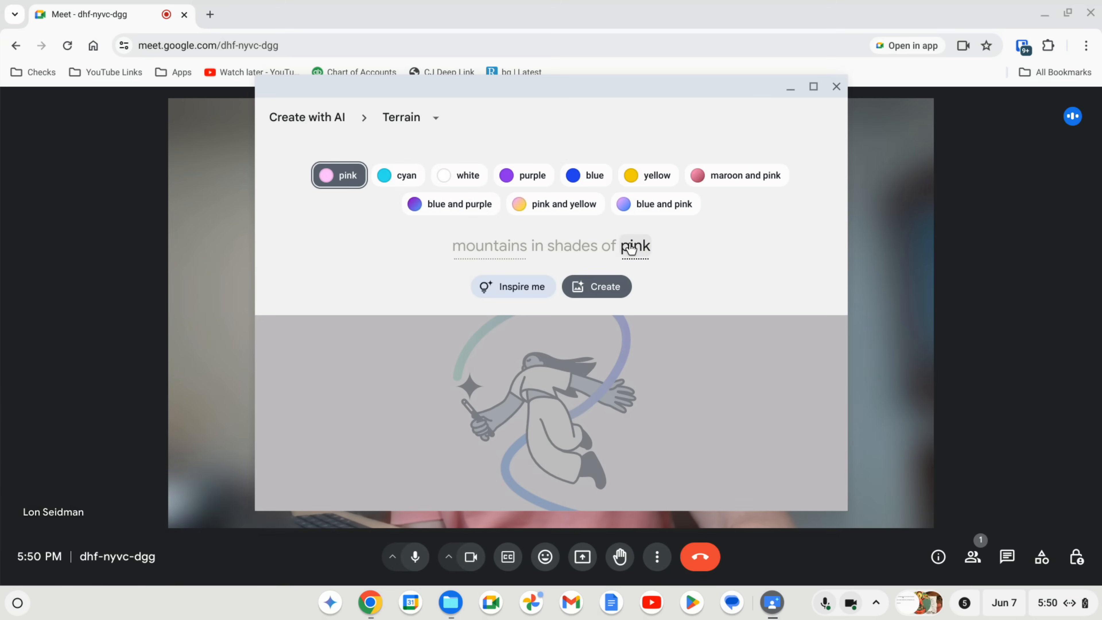
left_click(523, 175)
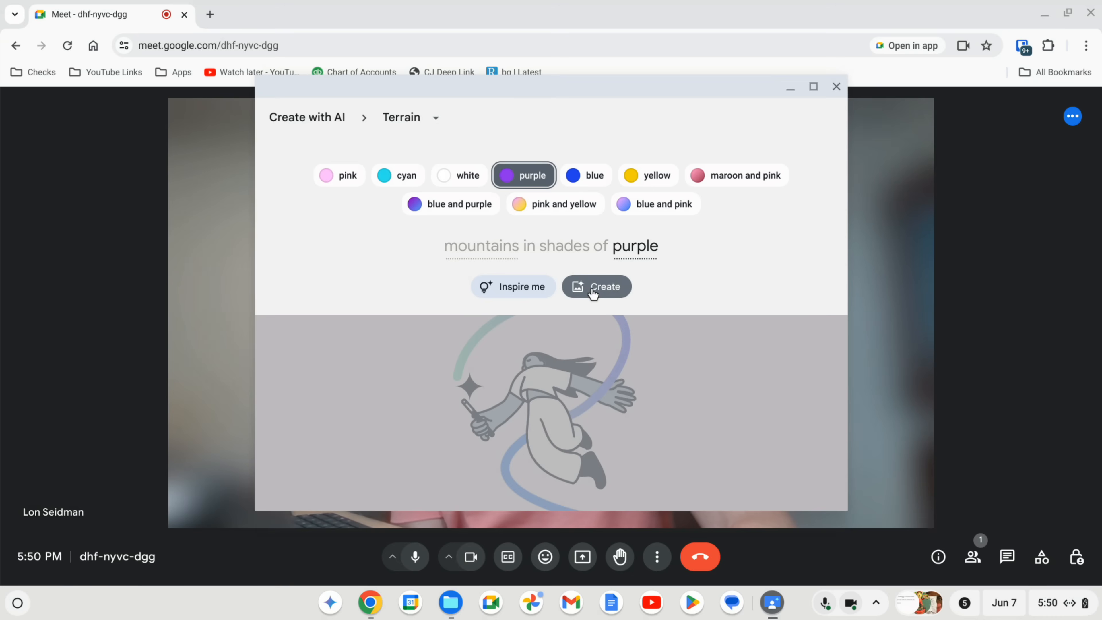
left_click(598, 286)
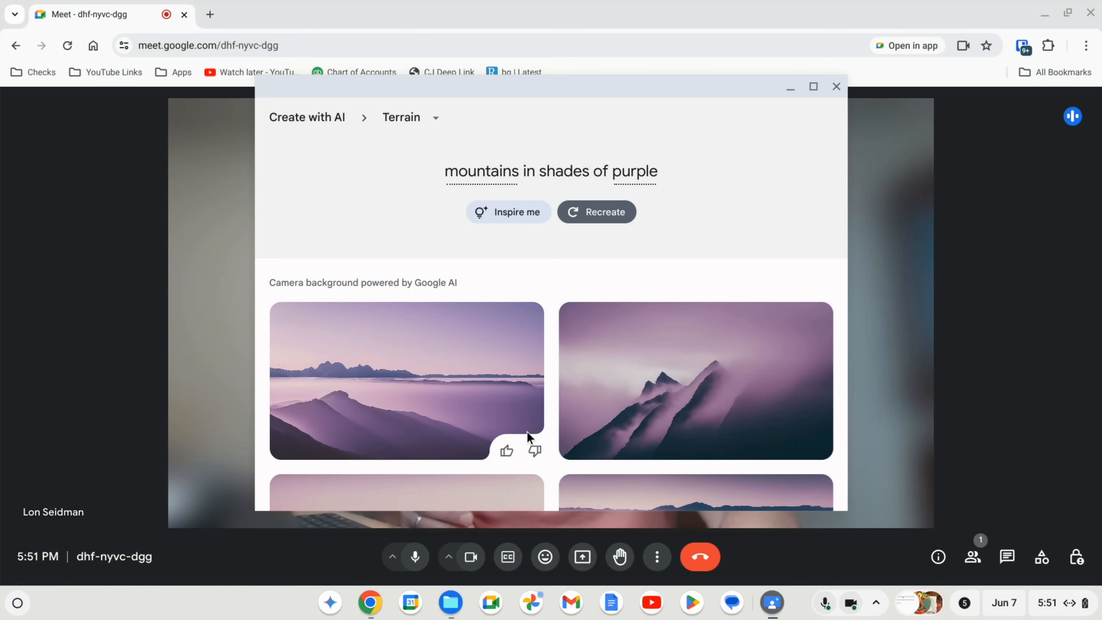
scroll("down", 3)
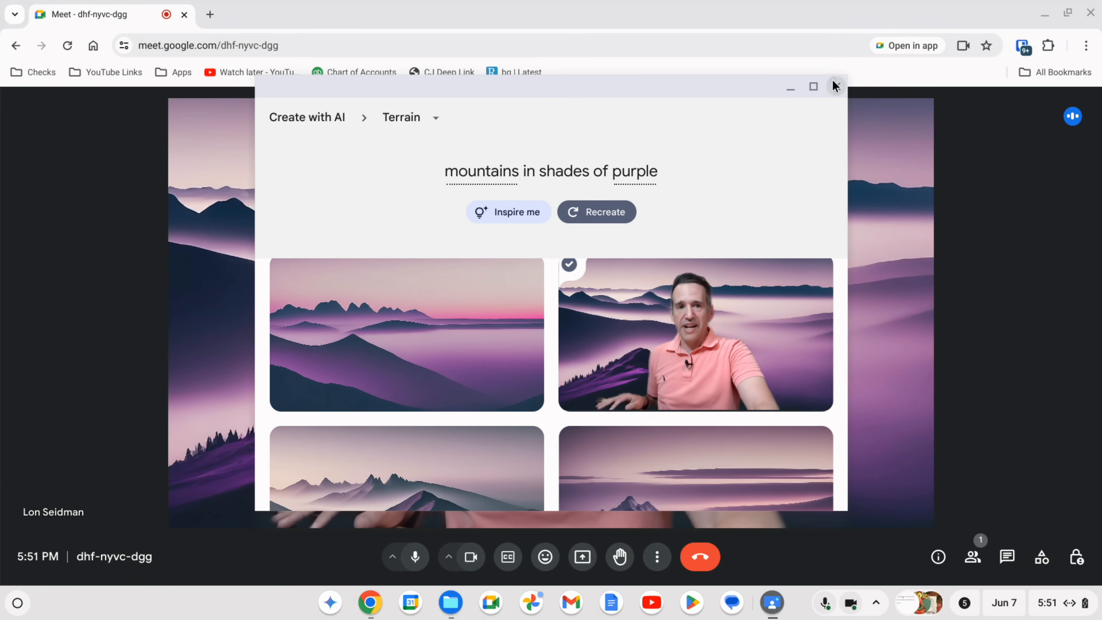
left_click(837, 86)
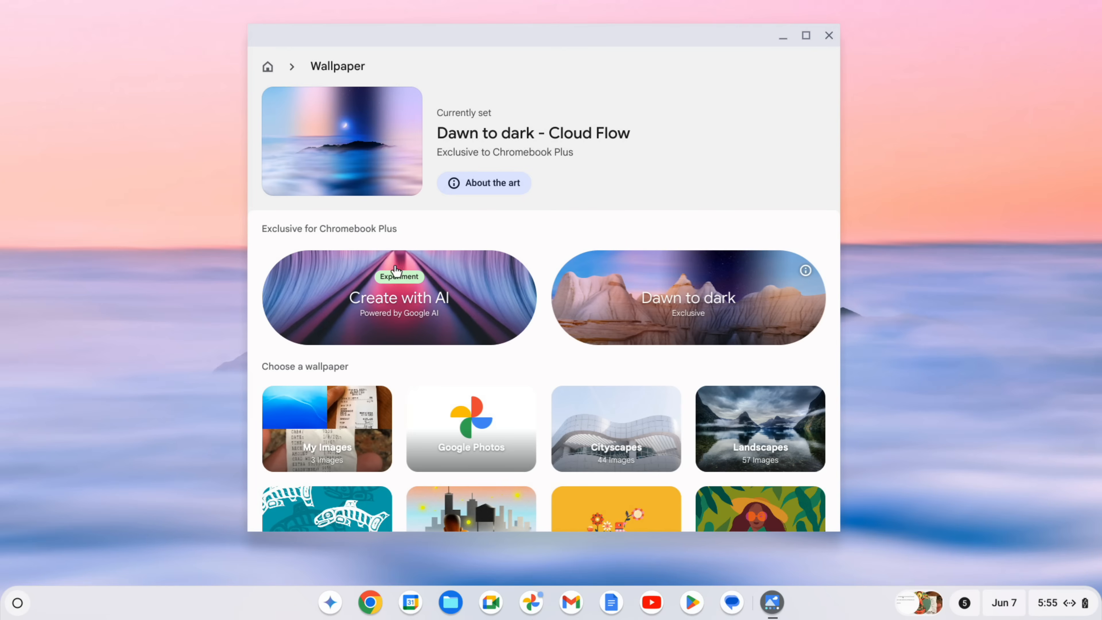
mouse_move(404, 289)
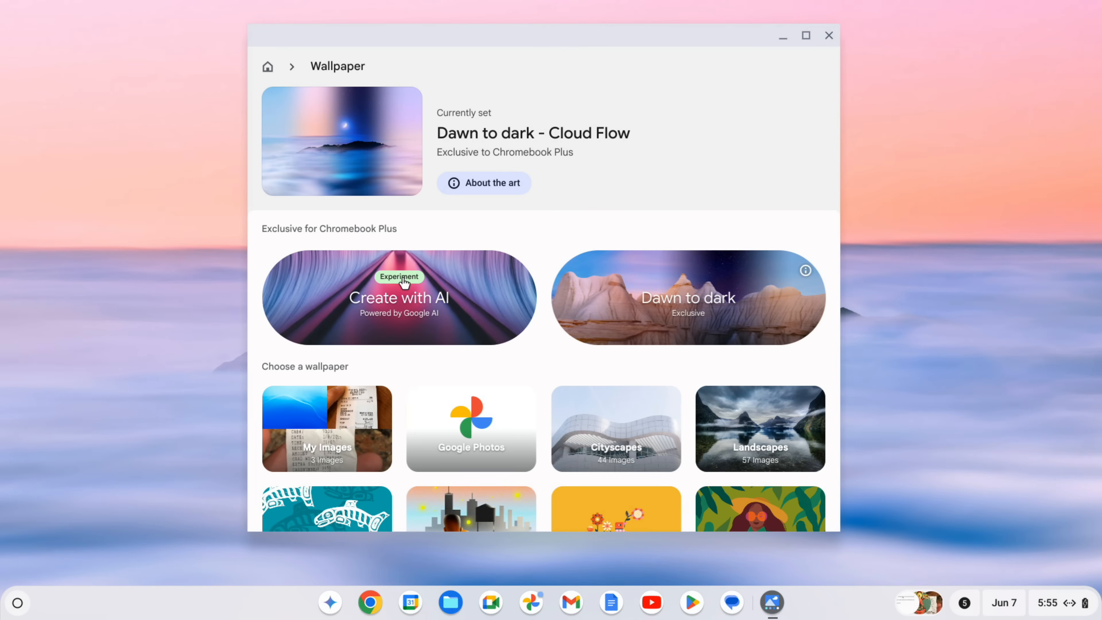
- Generate Dreamscape wallpapers of a surreal boat made of burlap in yellow and teal
left_click(403, 283)
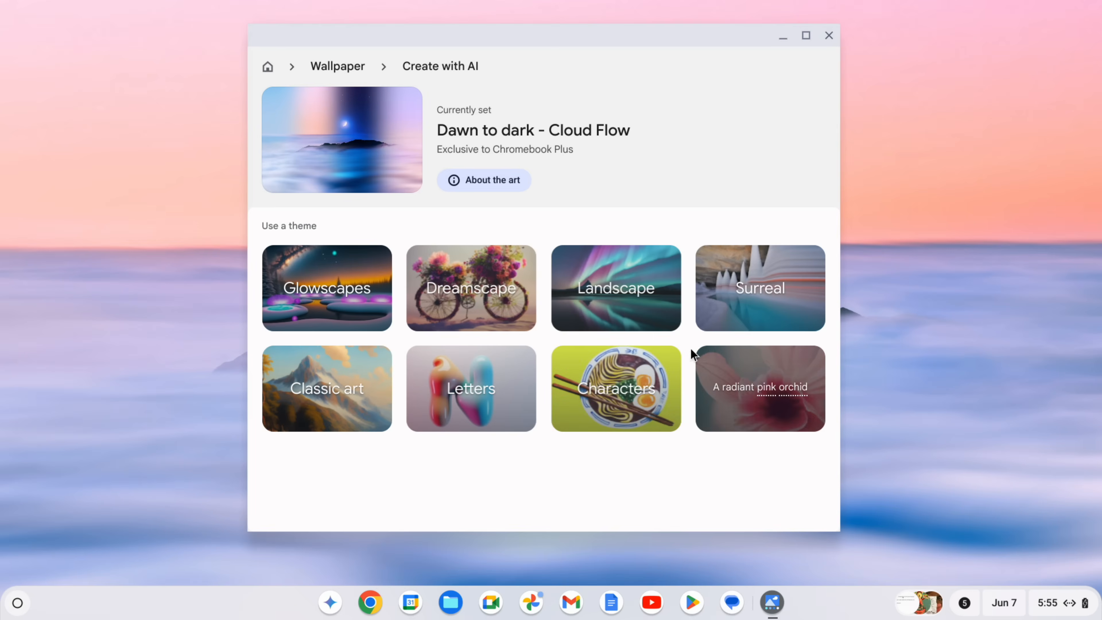
mouse_move(738, 301)
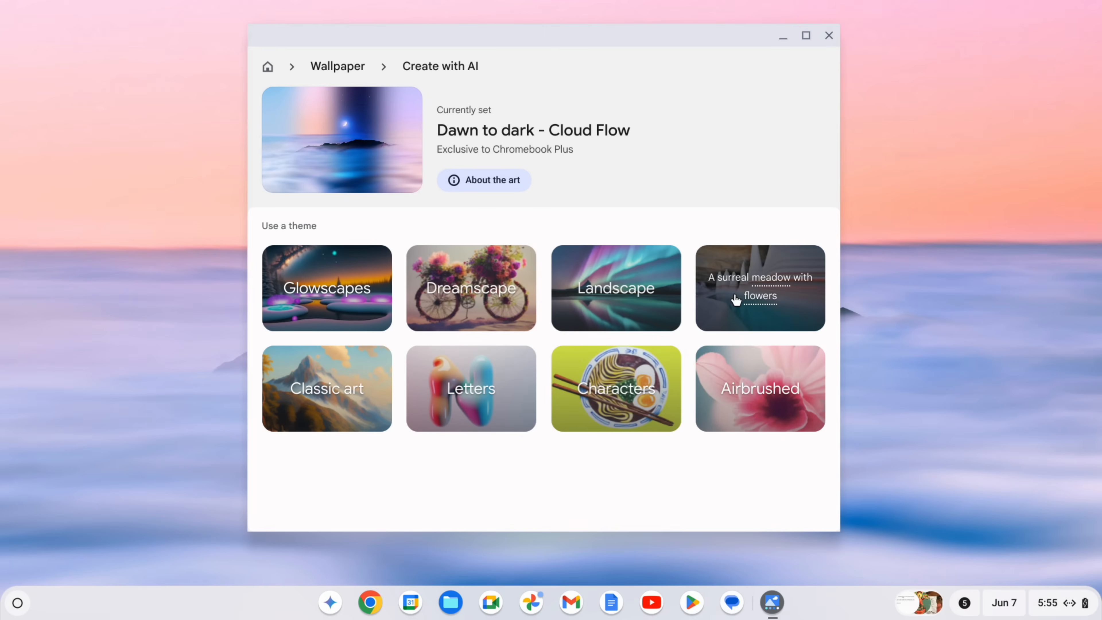
left_click(470, 289)
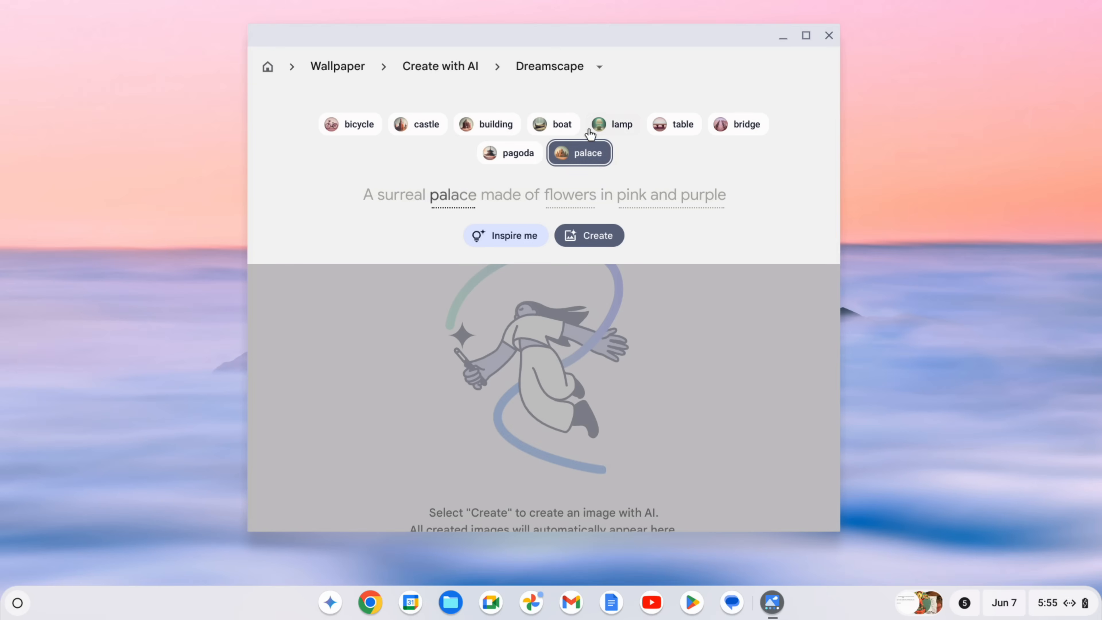
left_click(553, 124)
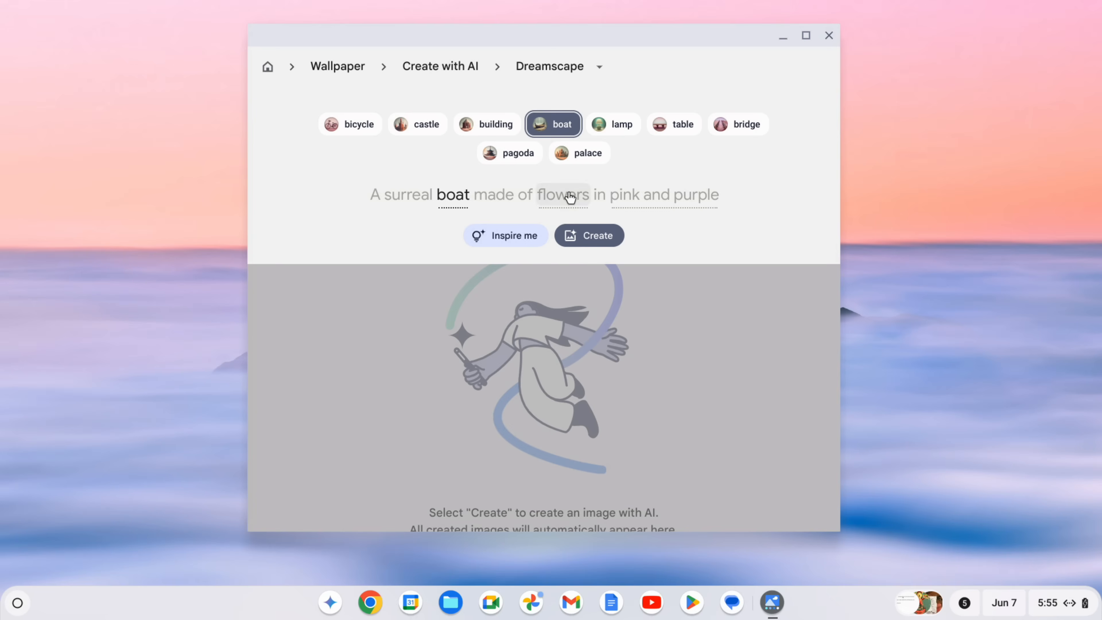
left_click(563, 195)
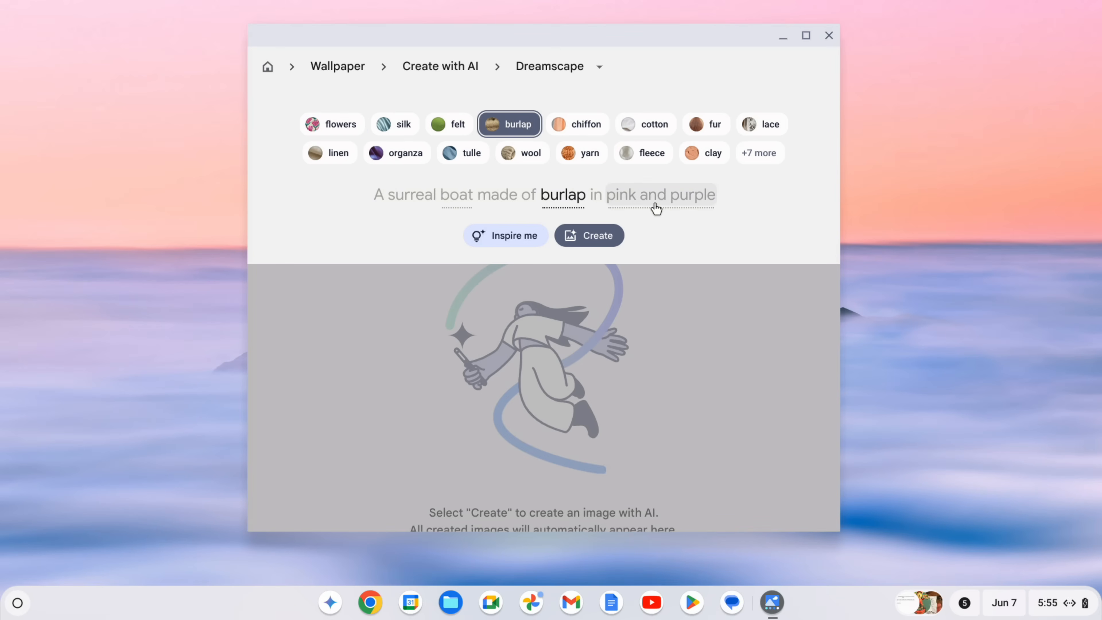
left_click(662, 195)
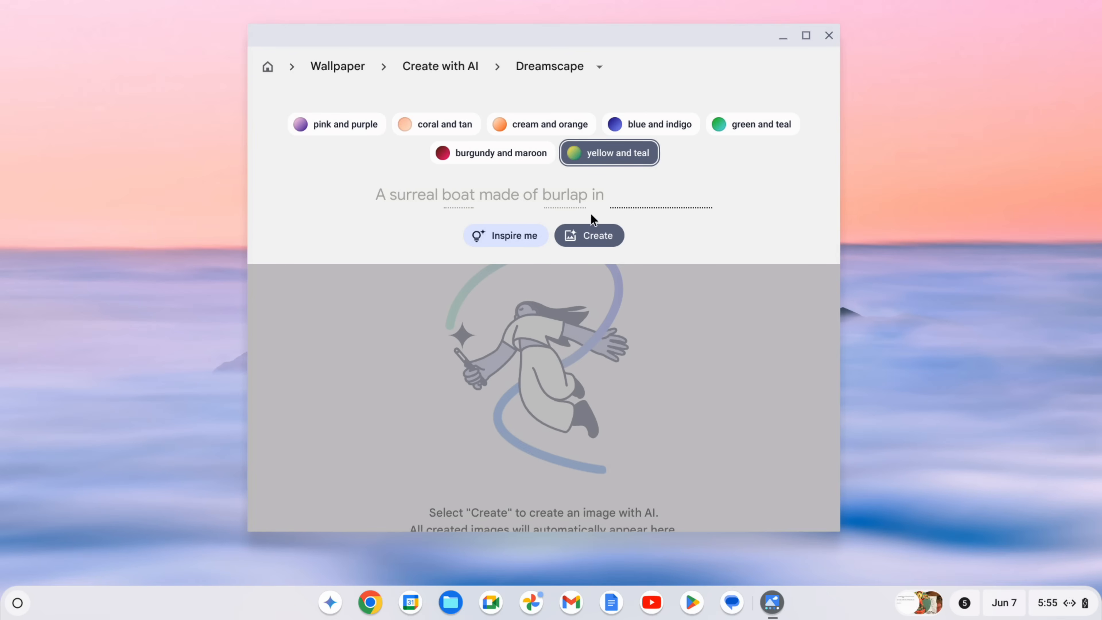
left_click(589, 236)
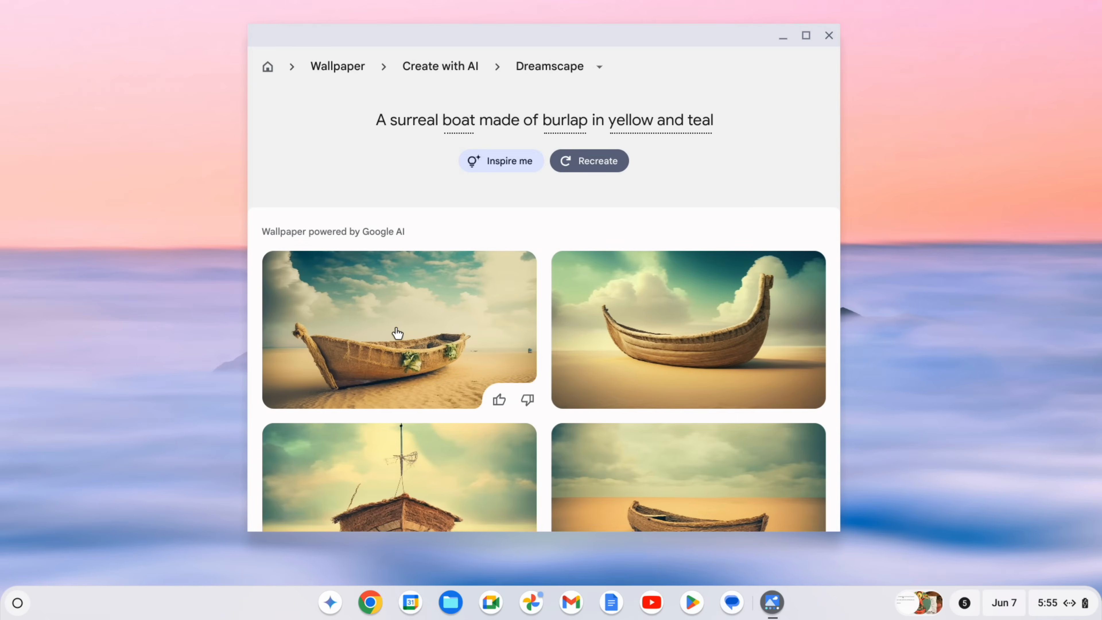
- Set the first generated burlap boat image as wallpaper and close the Wallpaper window
left_click(398, 337)
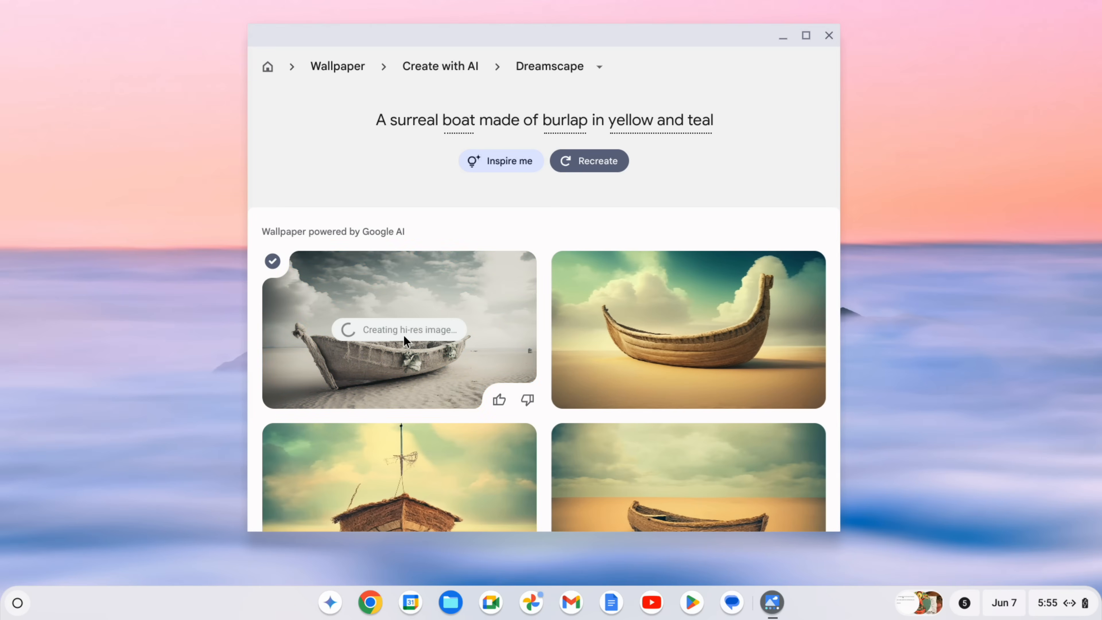
mouse_move(725, 186)
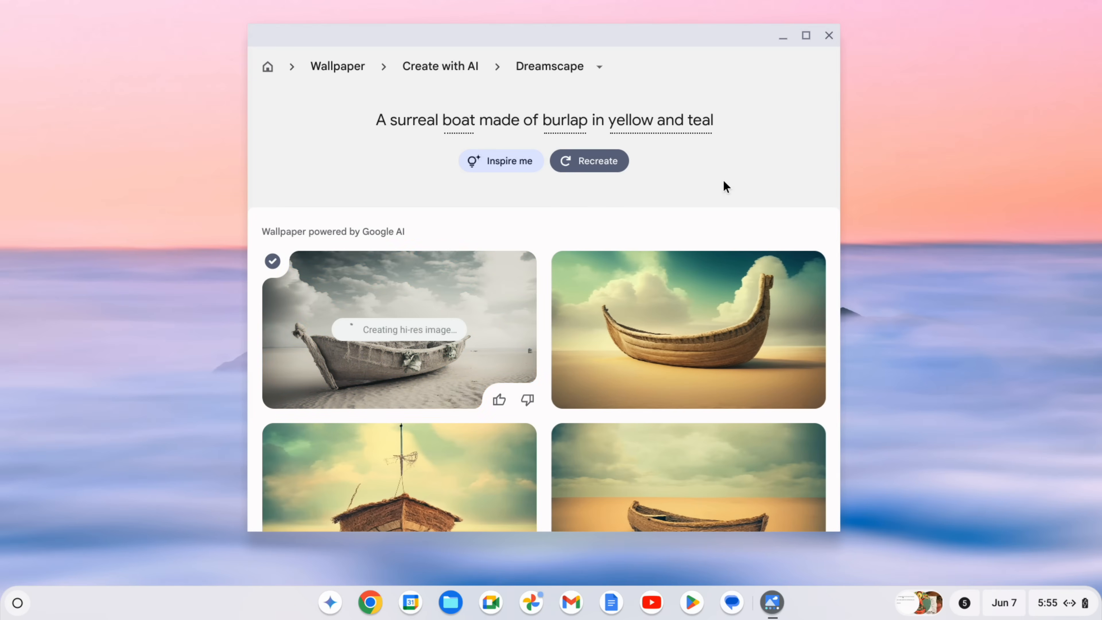
left_click(828, 35)
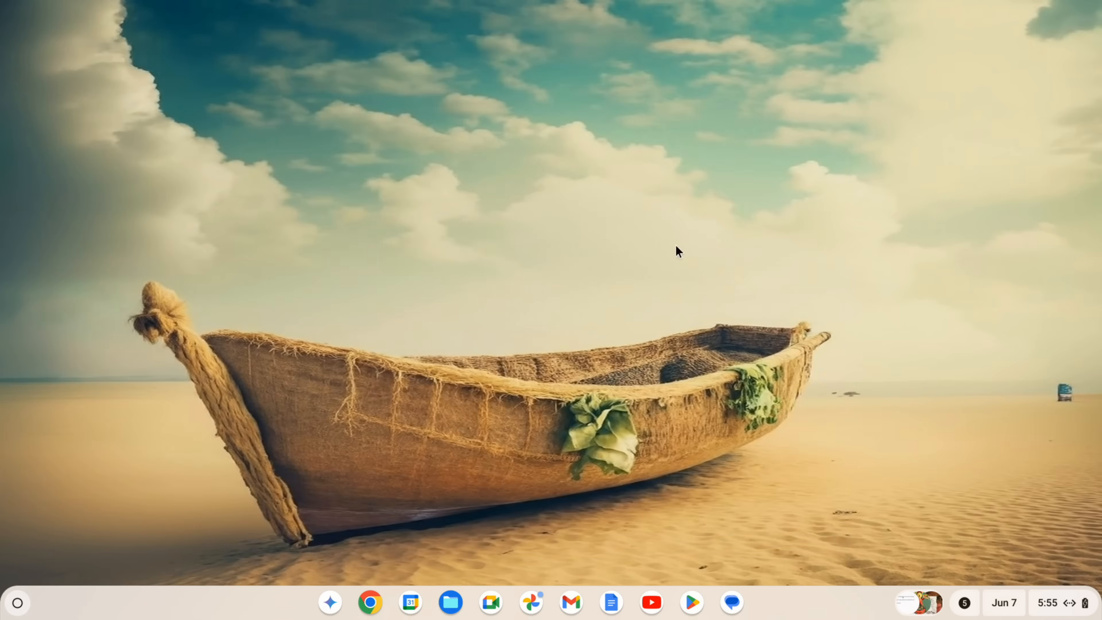